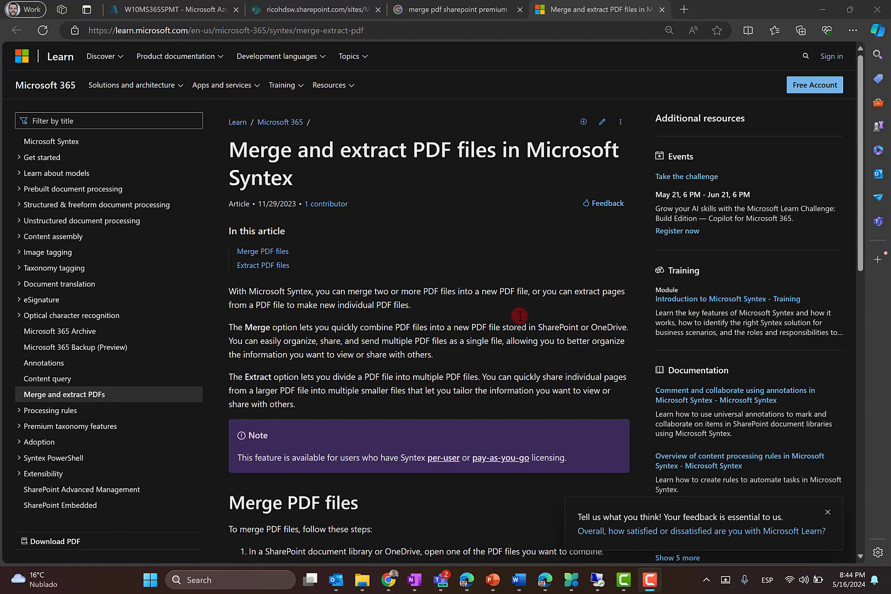
# Step: Scroll through the current page and return to the PDFs Merge-Extract library
pyautogui.scroll(-3)
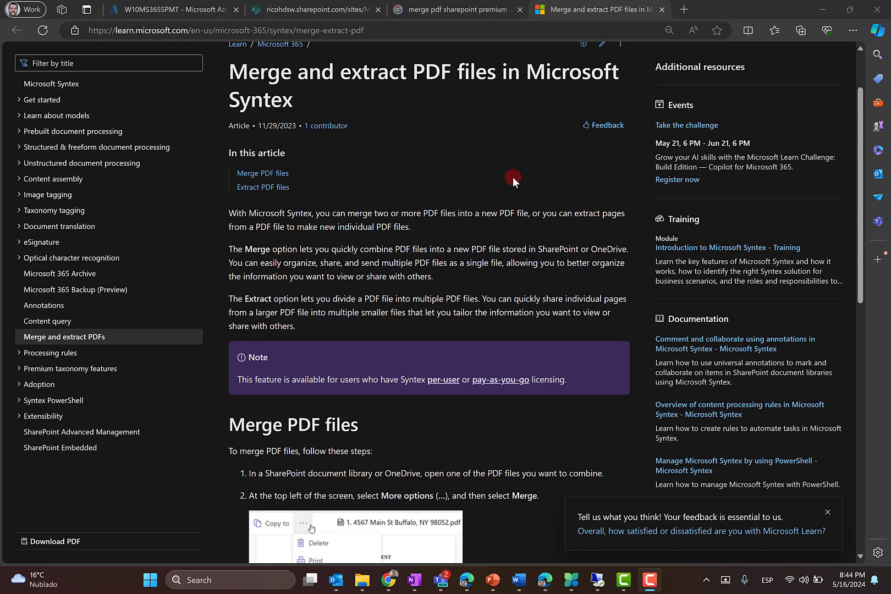
pyautogui.scroll(-3)
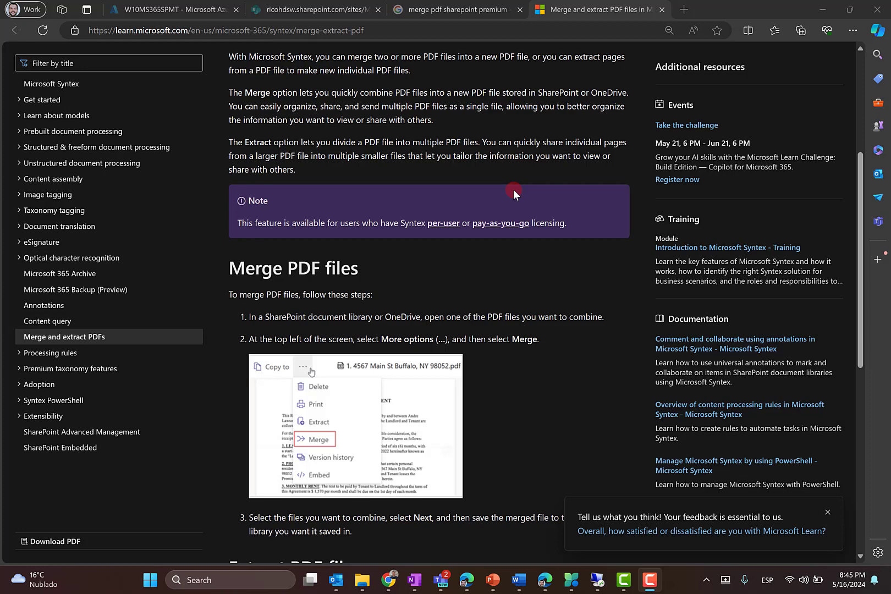
pyautogui.scroll(-3)
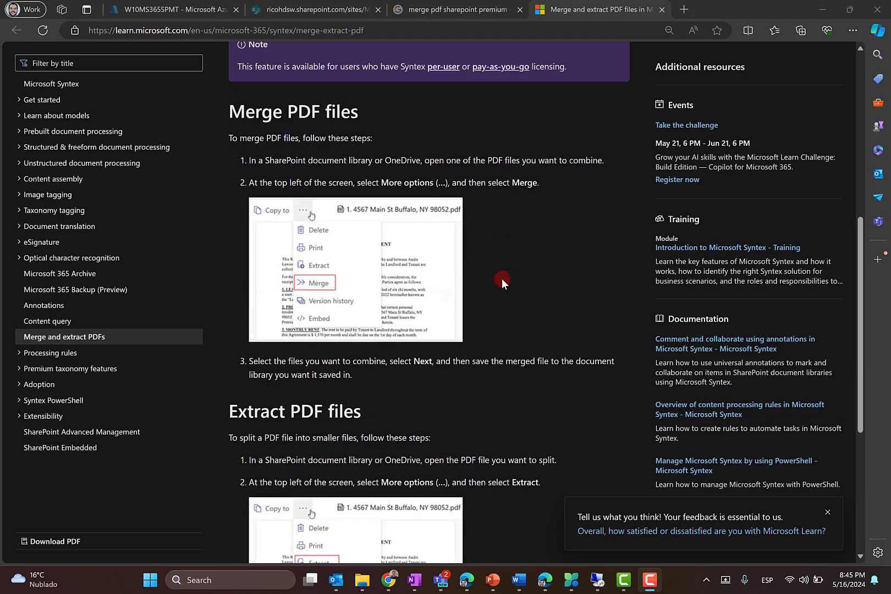
pyautogui.scroll(-3)
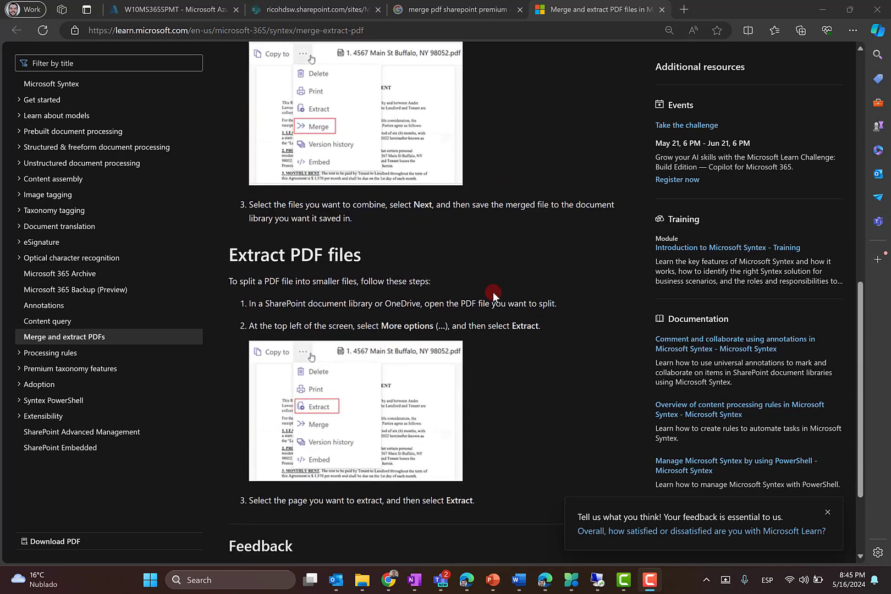
pyautogui.moveTo(492, 299)
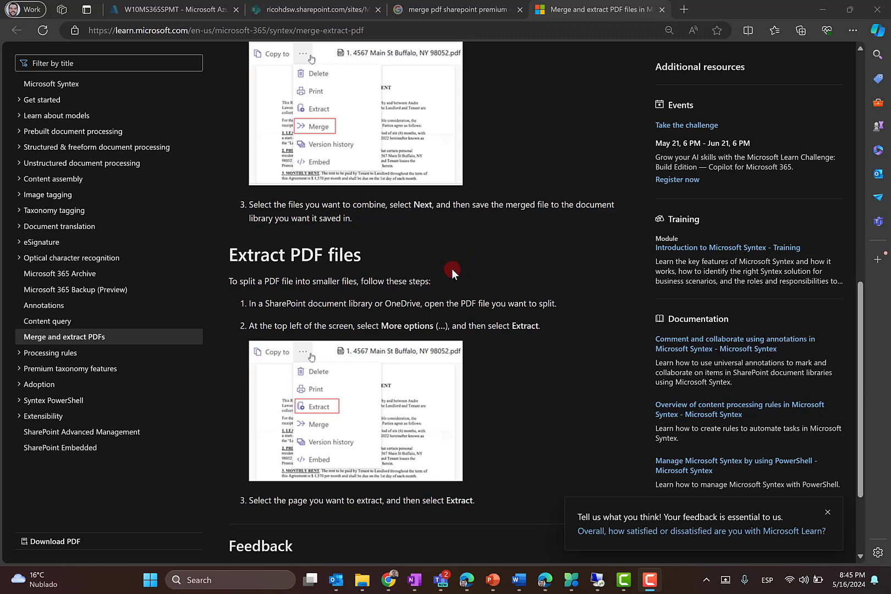
pyautogui.moveTo(463, 293)
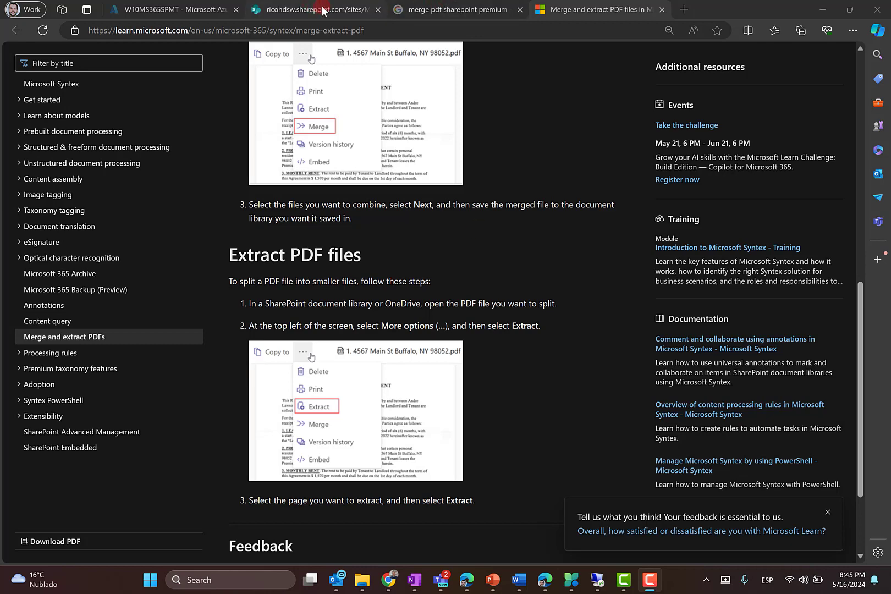
pyautogui.click(317, 10)
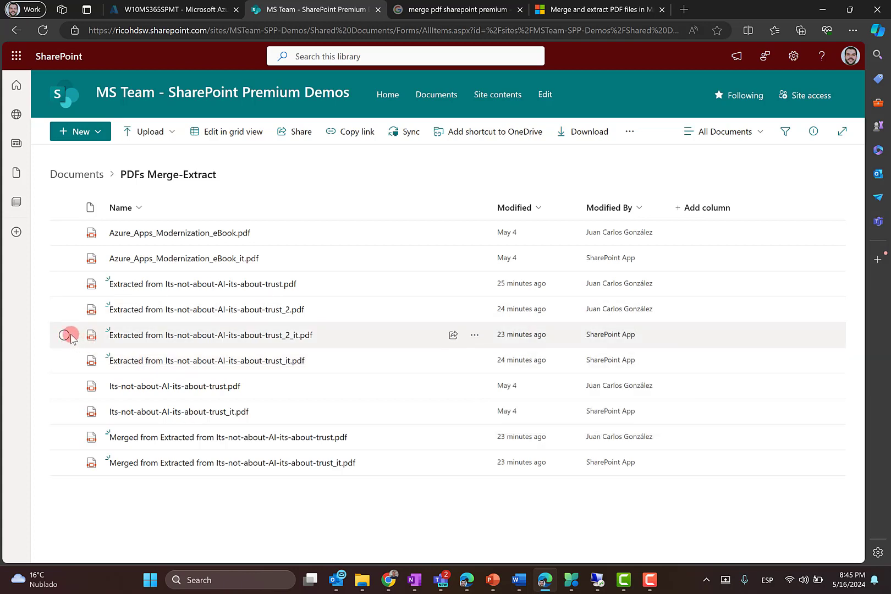
# Step: Delete the seven extracted, merged and _it trust PDFs to the recycle bin, leaving three files
pyautogui.click(65, 334)
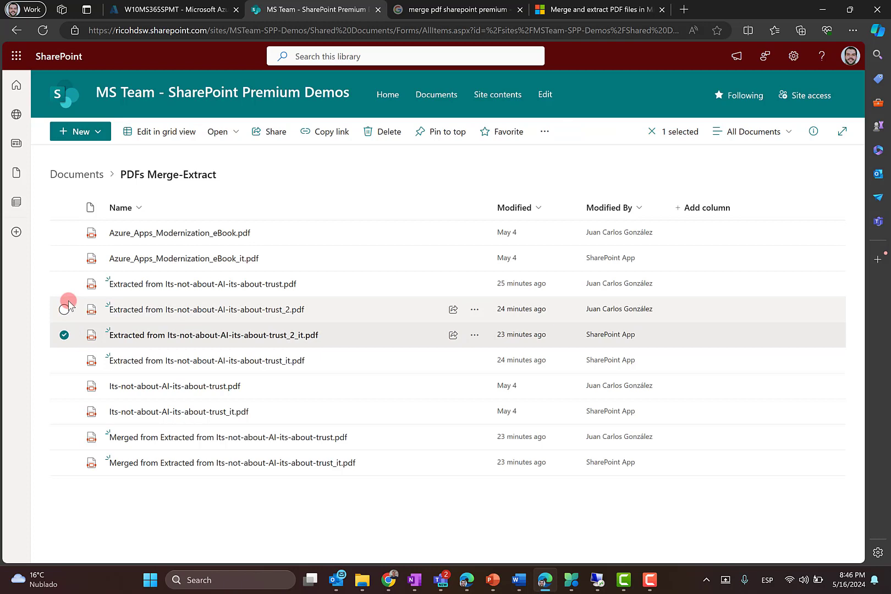
pyautogui.click(64, 309)
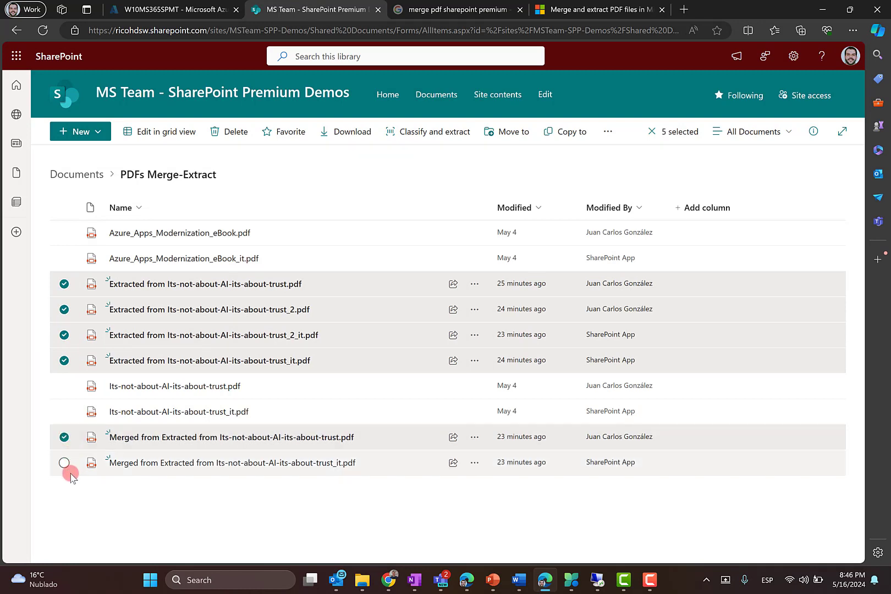
pyautogui.click(64, 462)
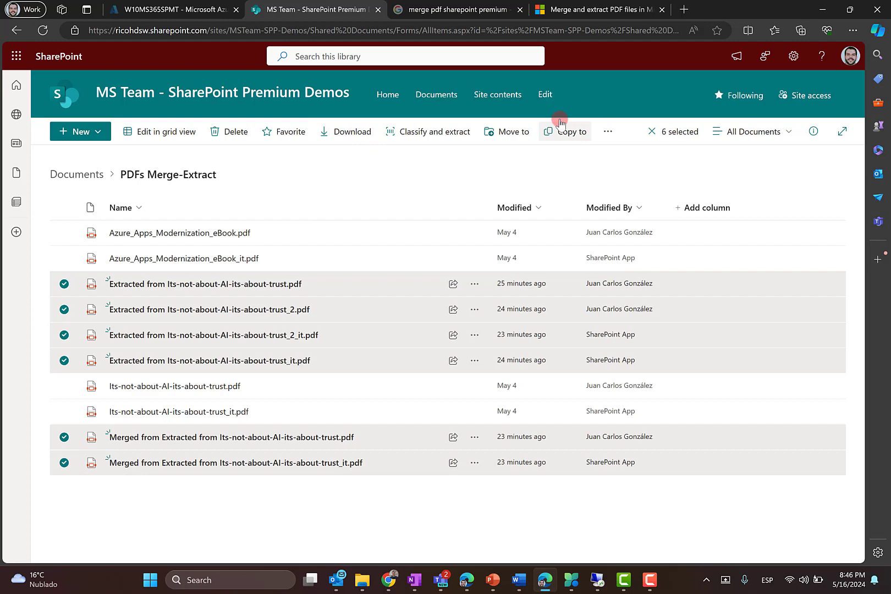
pyautogui.click(64, 412)
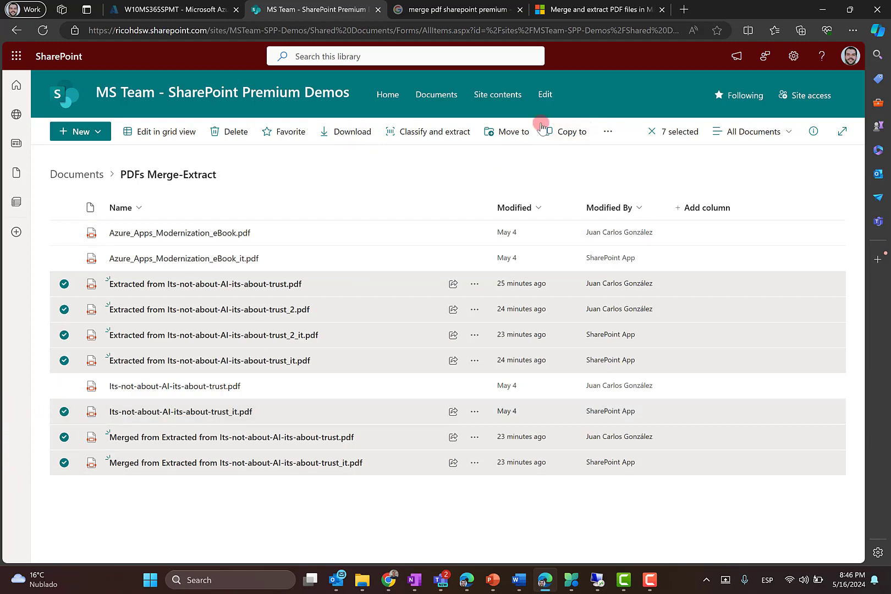
pyautogui.click(234, 131)
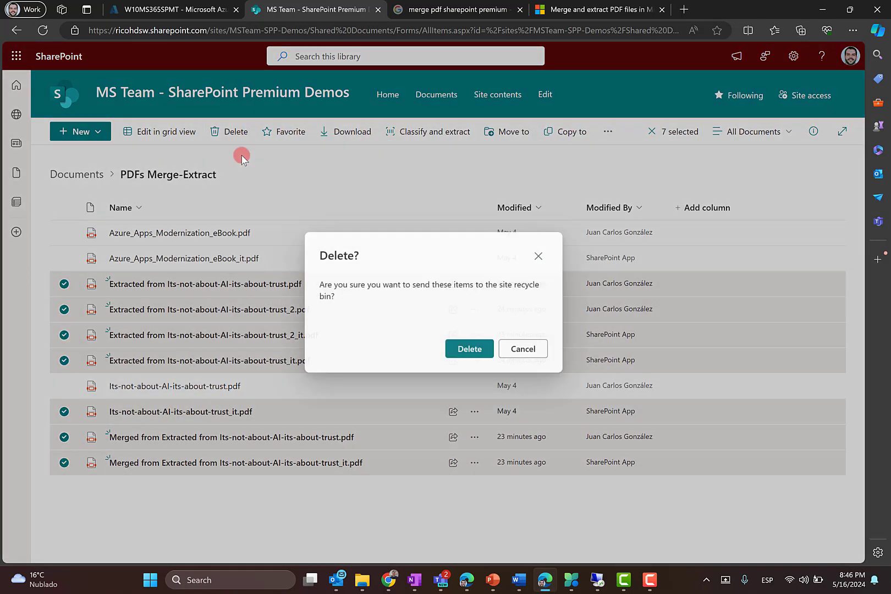
pyautogui.click(469, 348)
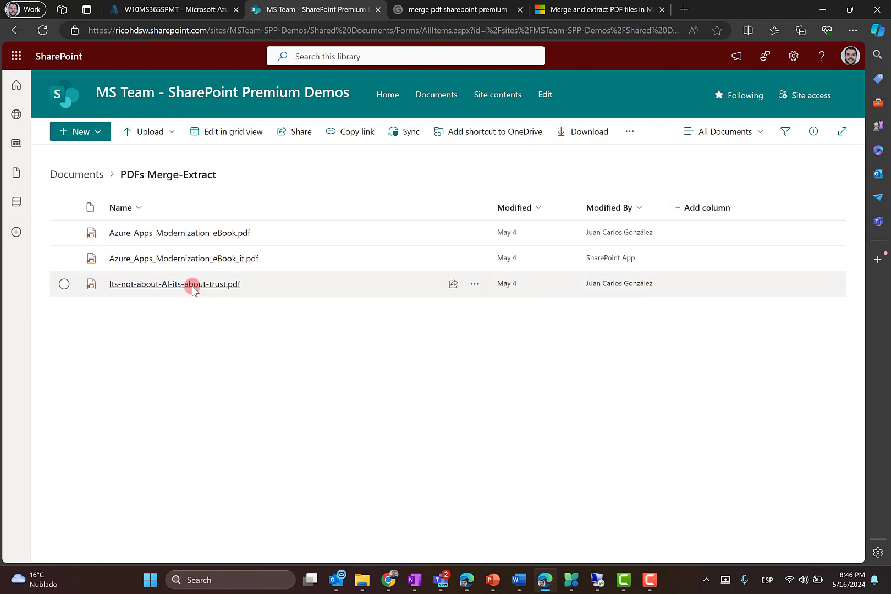
# Step: Open Its-not-about-AI-its-about-trust.pdf in the file viewer at its cover page
pyautogui.click(173, 284)
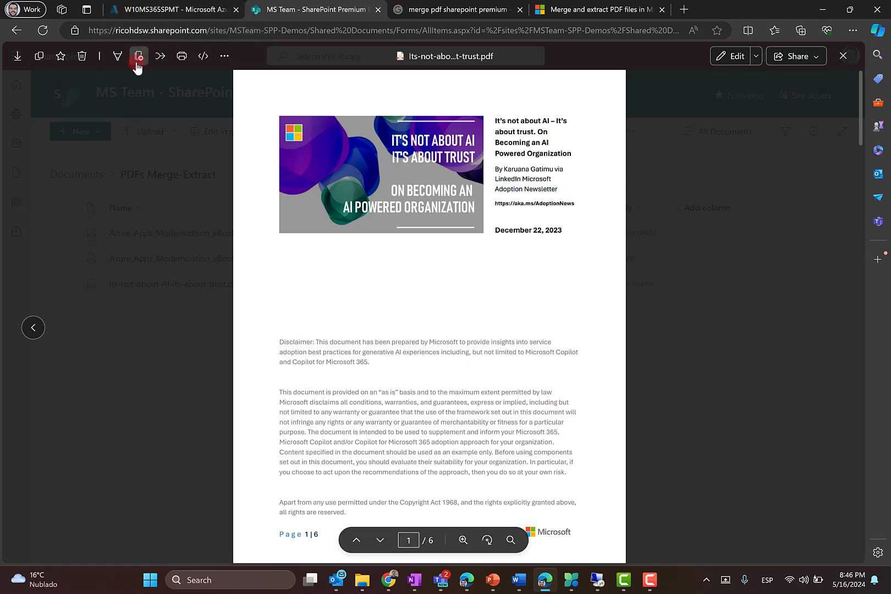
pyautogui.moveTo(159, 56)
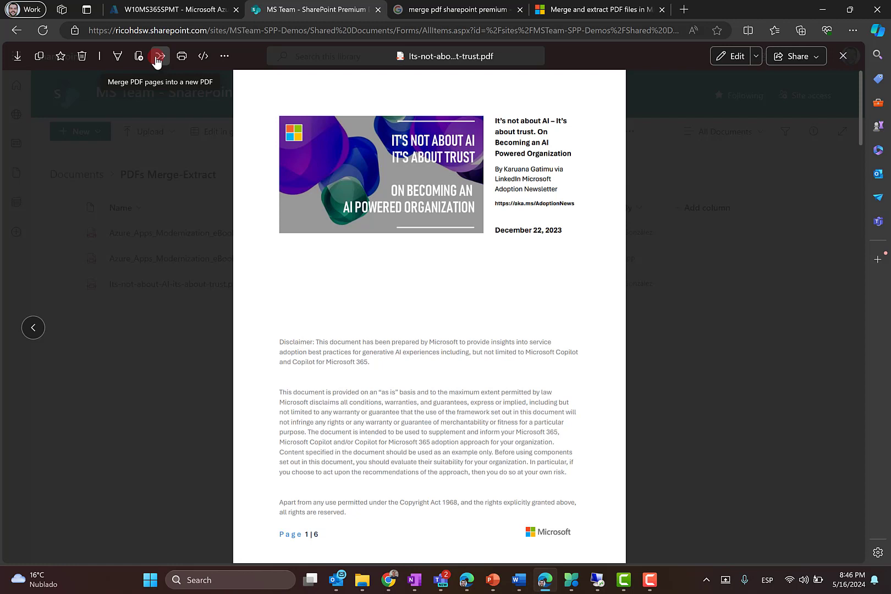
pyautogui.moveTo(136, 56)
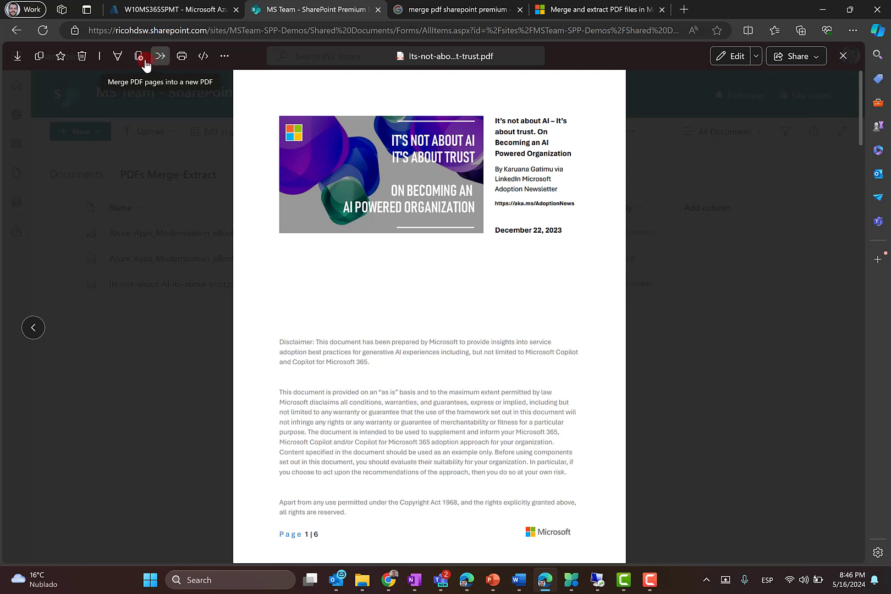
pyautogui.moveTo(139, 56)
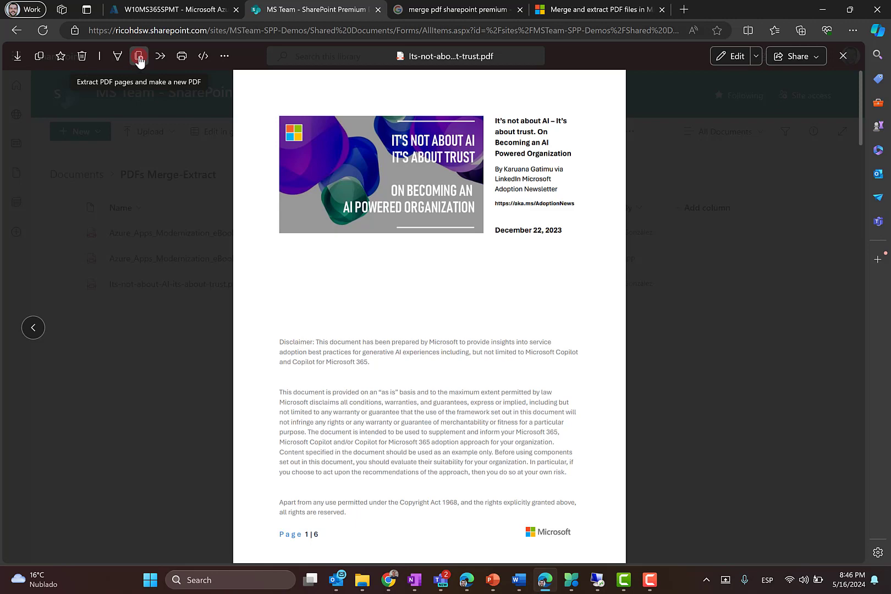
# Step: Select pages 1–3 of the trust PDF and extract them into a new PDF
pyautogui.click(139, 56)
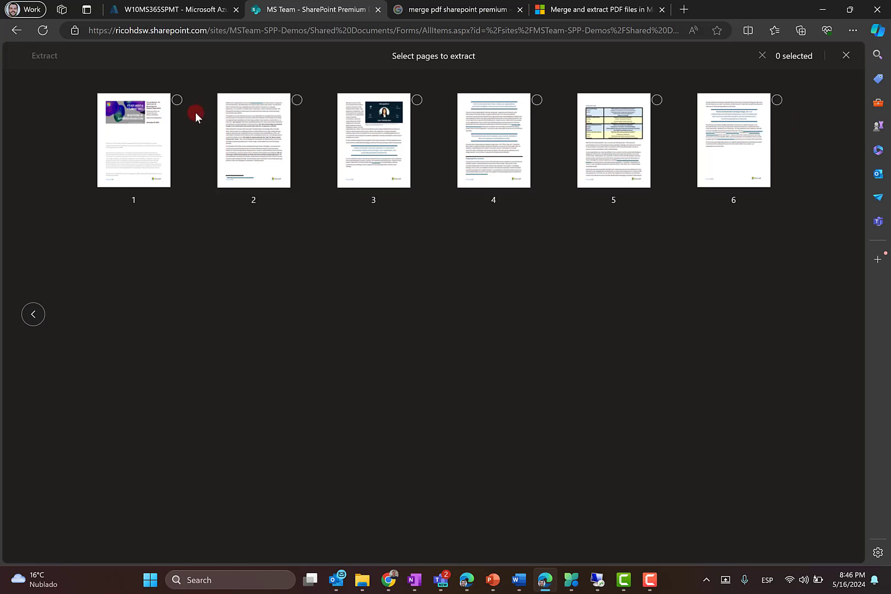
pyautogui.moveTo(321, 114)
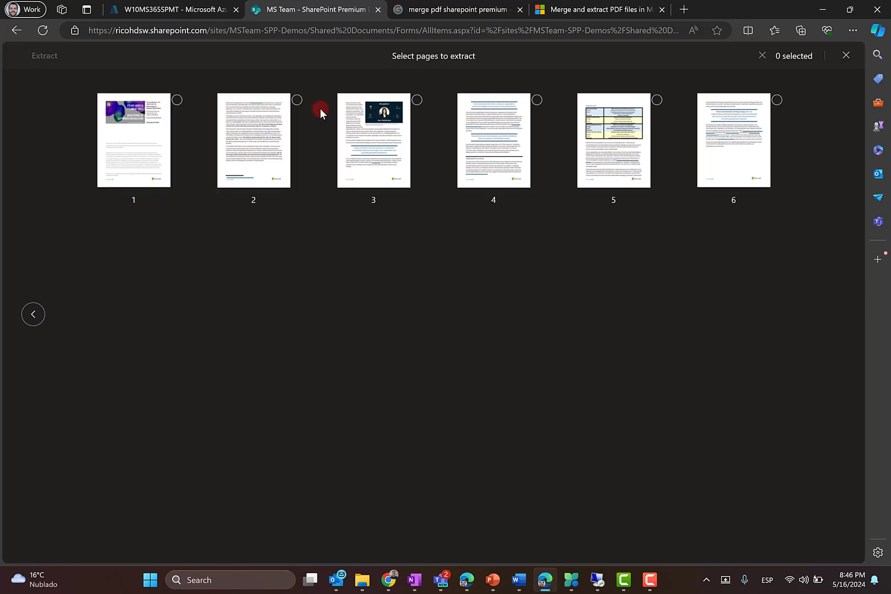
pyautogui.moveTo(792, 94)
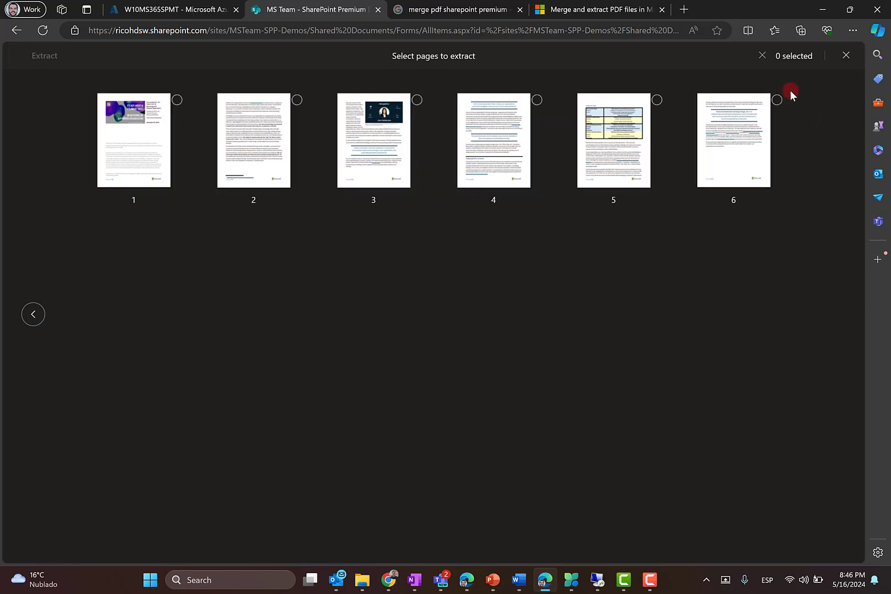
pyautogui.click(133, 139)
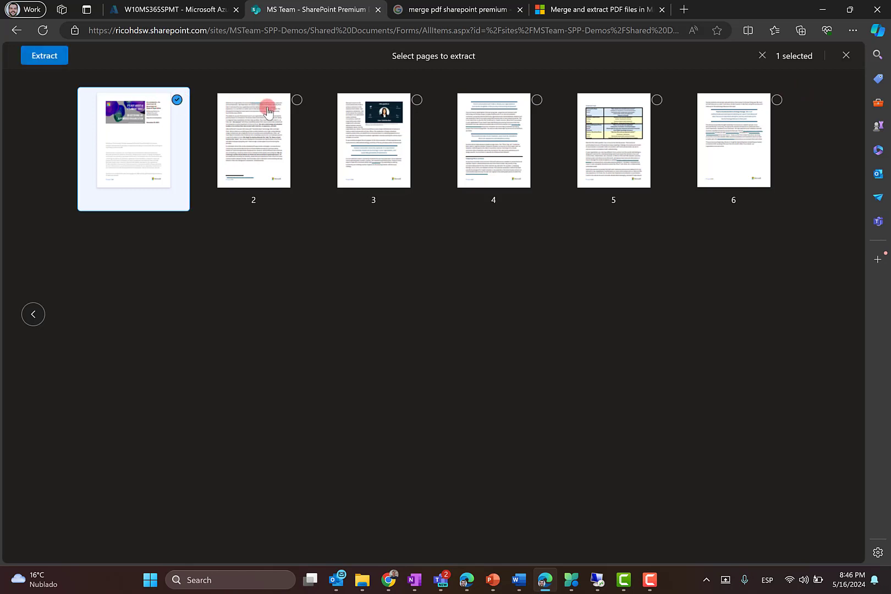
pyautogui.click(373, 141)
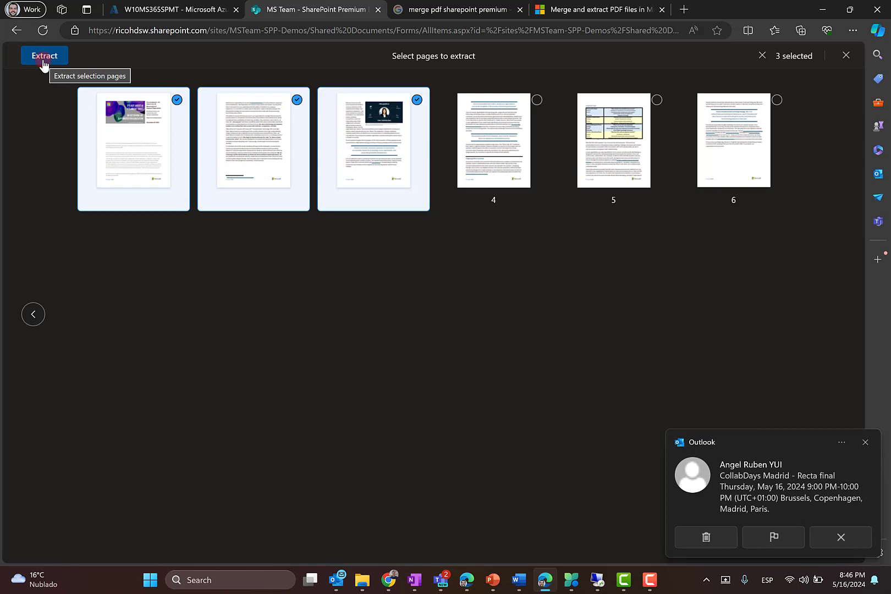
pyautogui.click(44, 55)
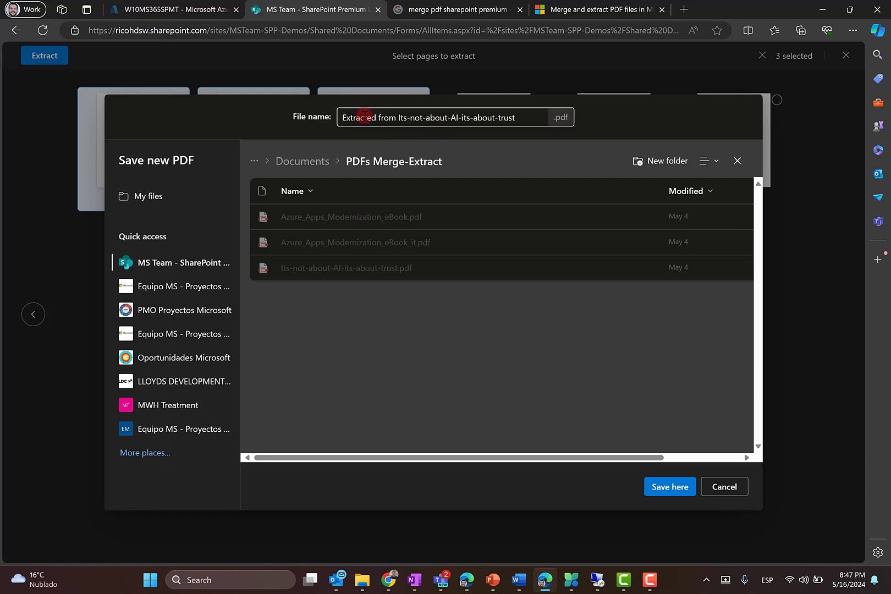
# Step: Name the new file Extracted from Its-not-about-AI-its-about-trust_1 and save it here
pyautogui.click(454, 117)
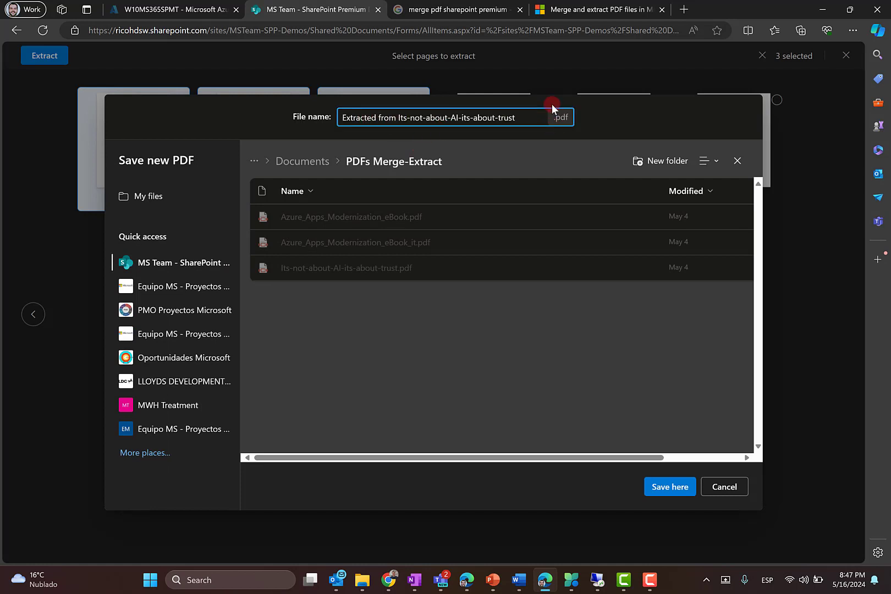
pyautogui.write('_1')
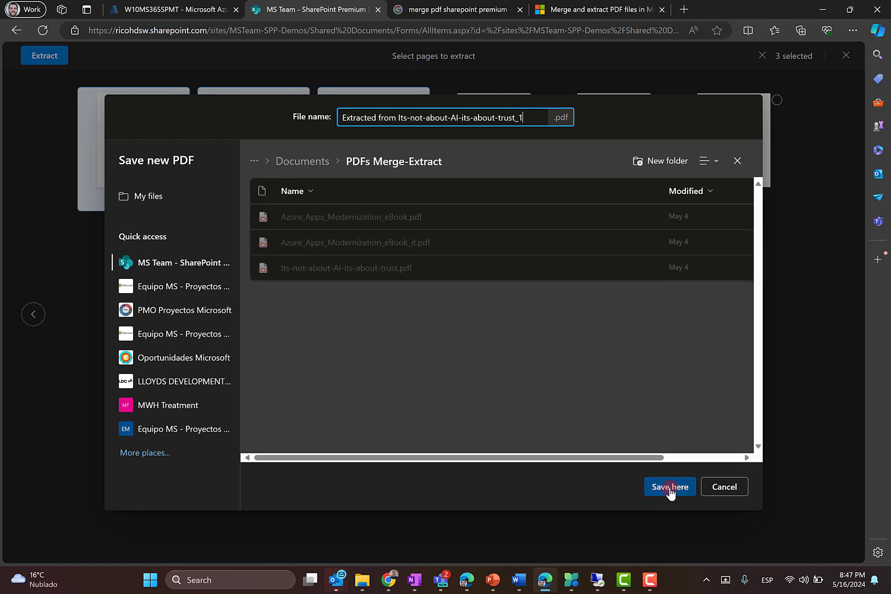
pyautogui.click(670, 486)
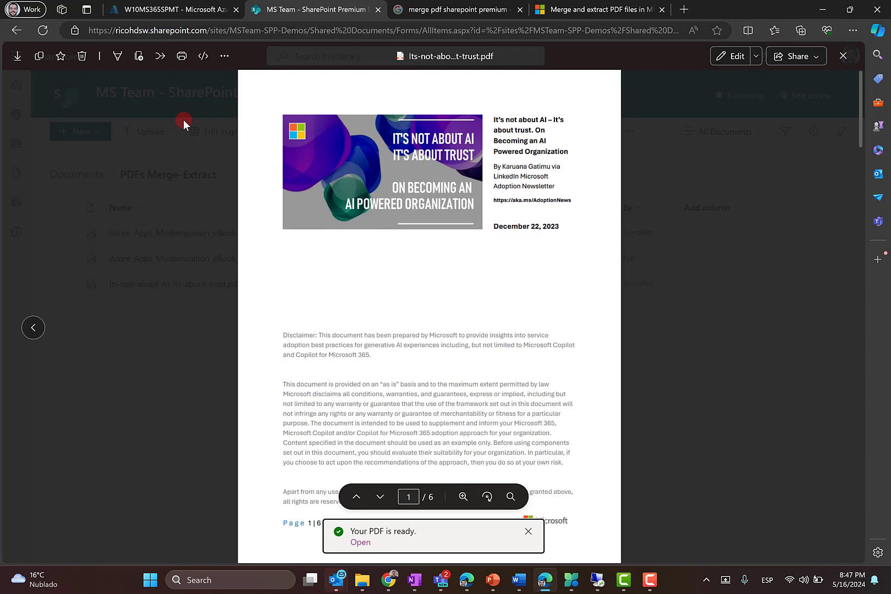
pyautogui.moveTo(137, 57)
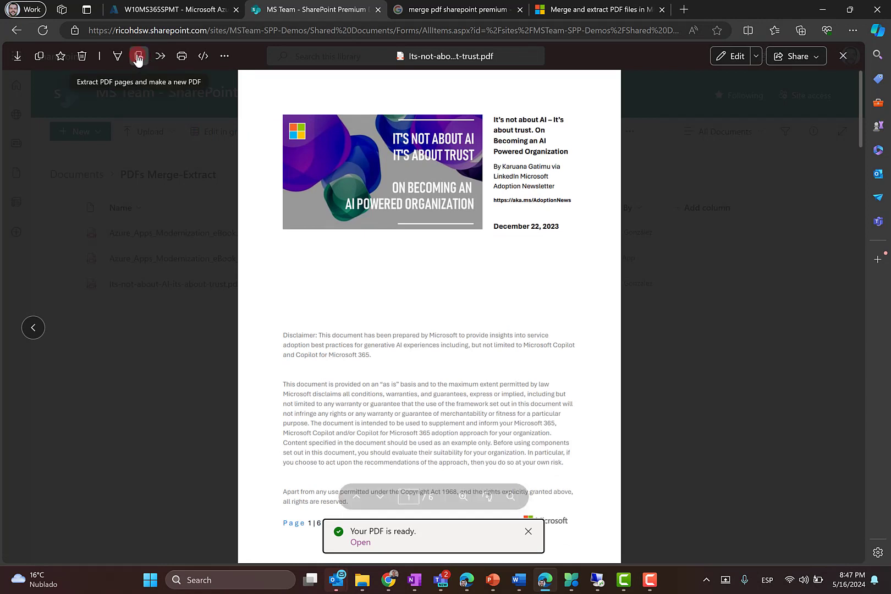
# Step: Extract pages 4–6 of the trust PDF into a second file ending _2 and save it here
pyautogui.click(138, 56)
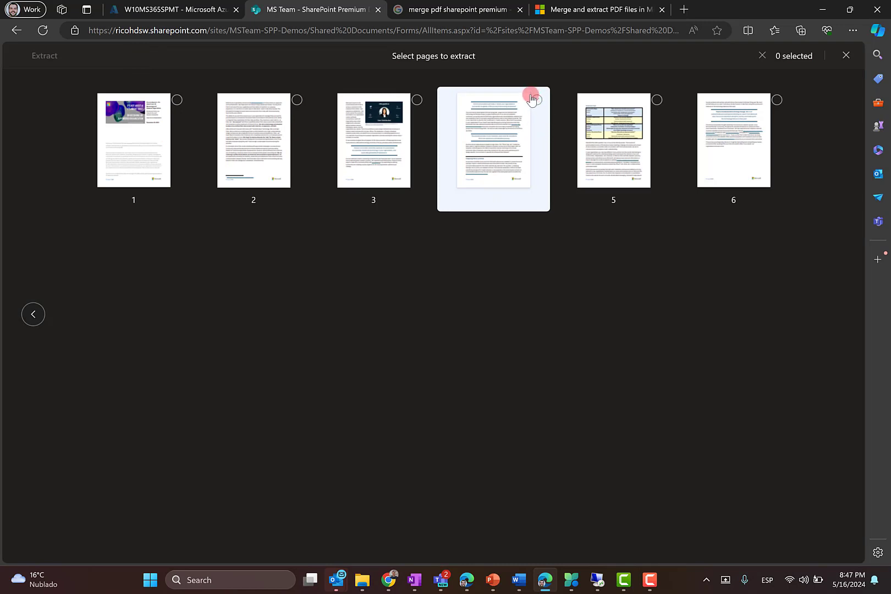
pyautogui.click(537, 101)
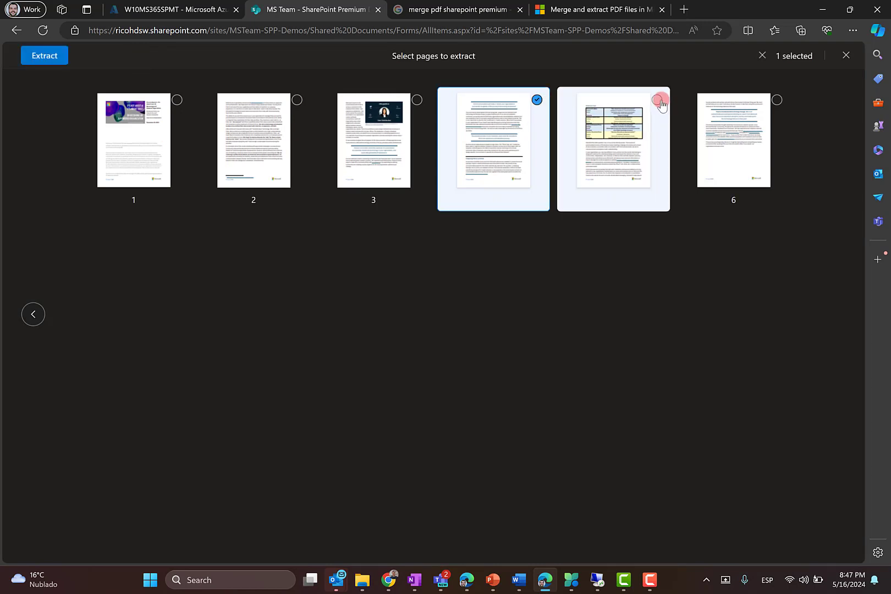
pyautogui.click(657, 99)
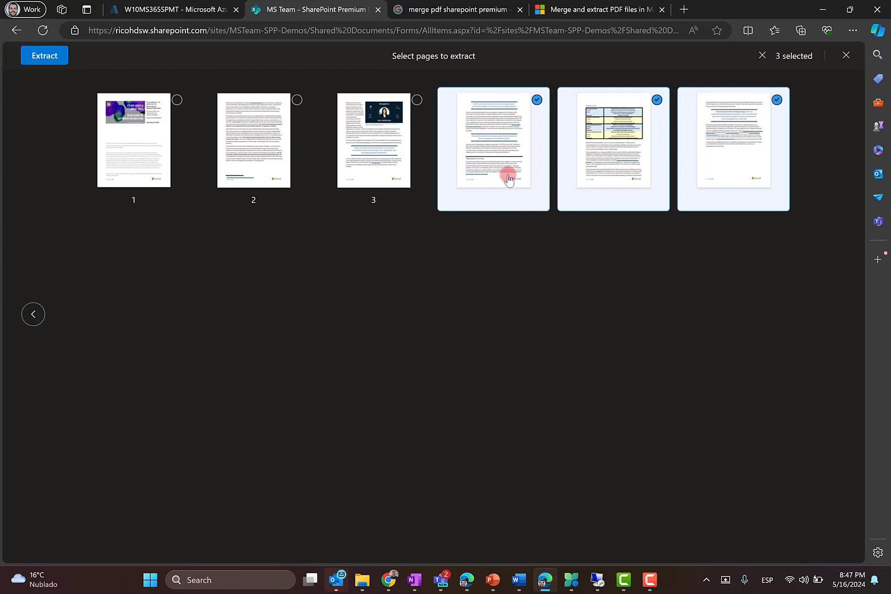
pyautogui.click(44, 55)
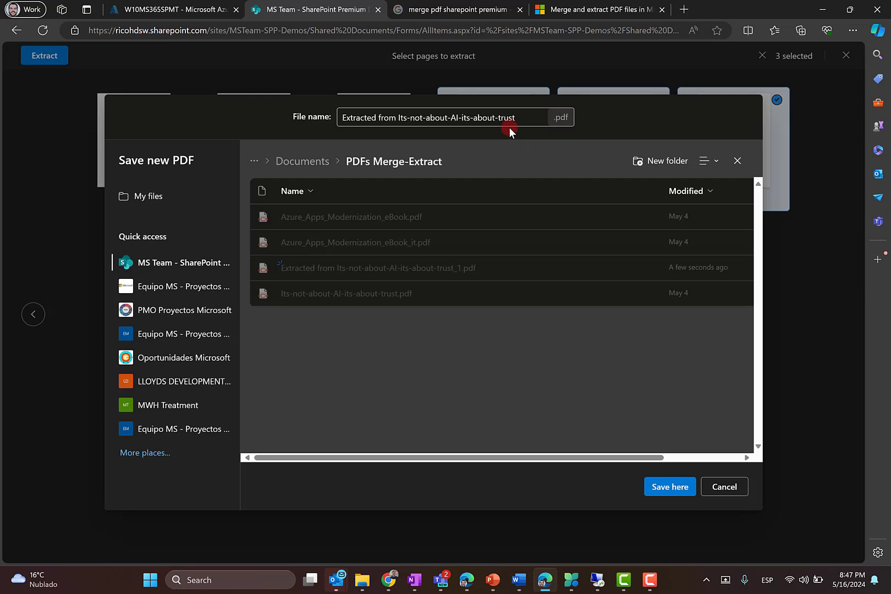
pyautogui.click(454, 117)
pyautogui.write('_2')
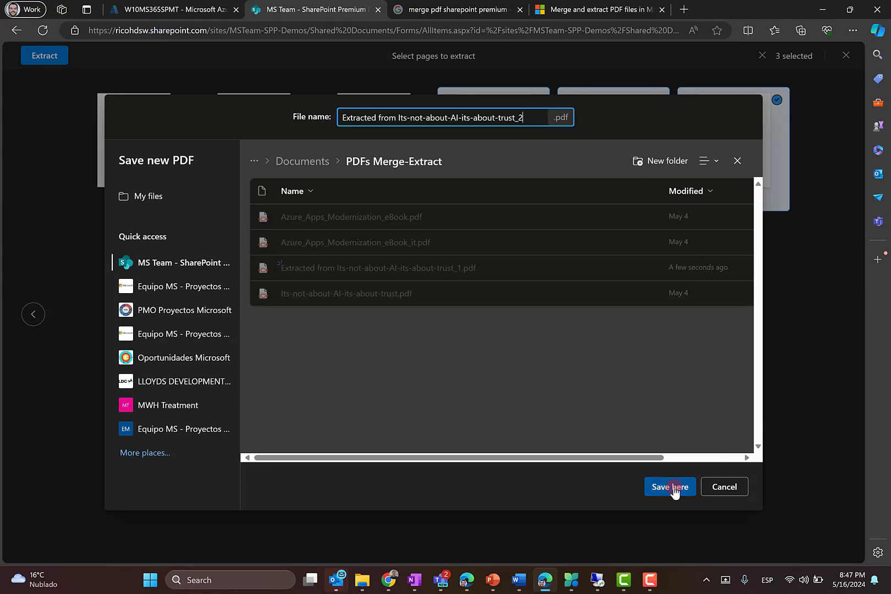
pyautogui.click(669, 486)
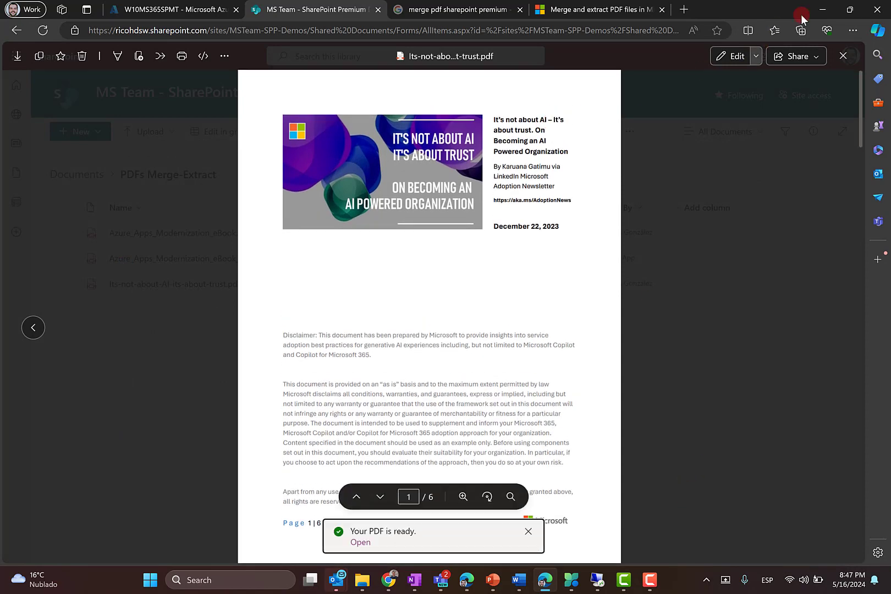
# Step: Return to the library list and delete Azure_Apps_Modernization_eBook_it.pdf
pyautogui.click(843, 56)
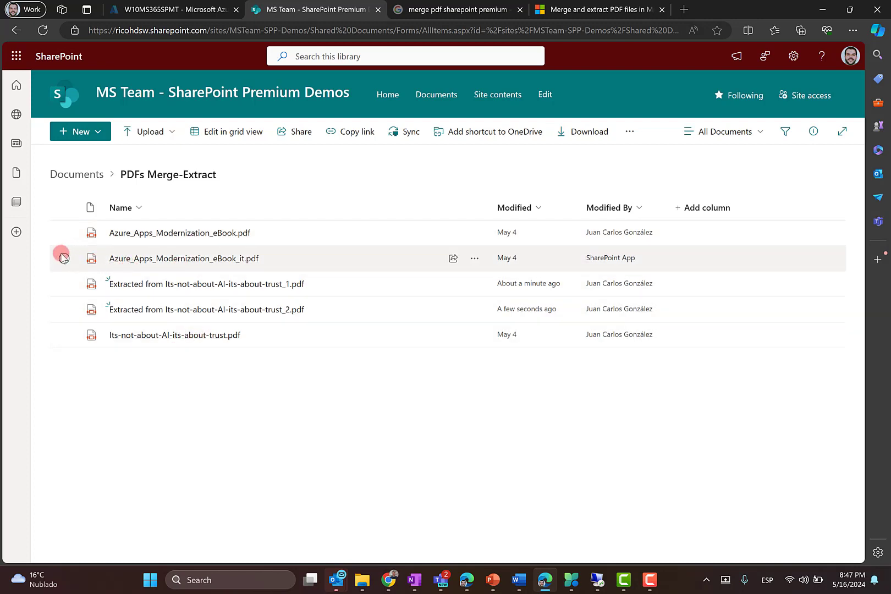
pyautogui.click(64, 258)
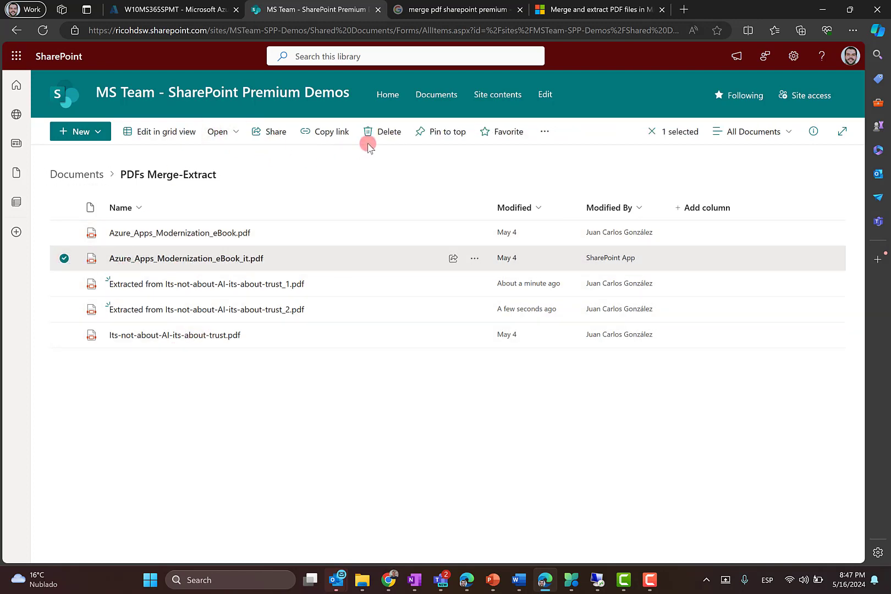
pyautogui.click(388, 131)
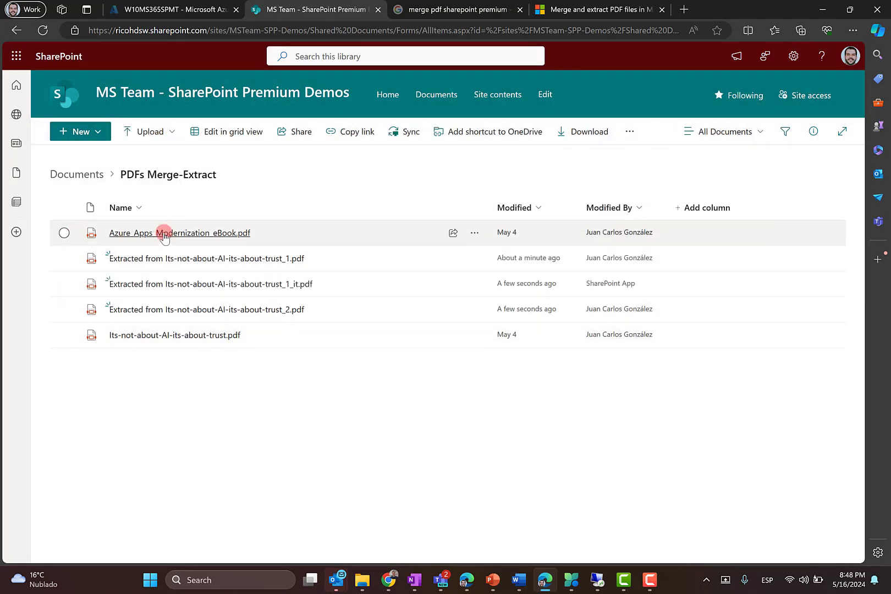
# Step: Open Azure_Apps_Modernization_eBook.pdf and extract its first two pages into a new PDF
pyautogui.click(179, 232)
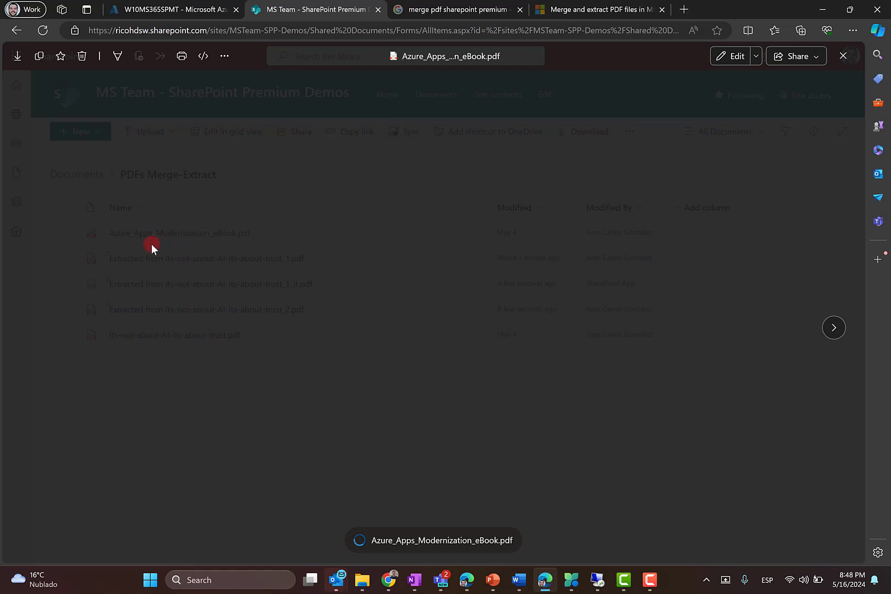
pyautogui.click(179, 232)
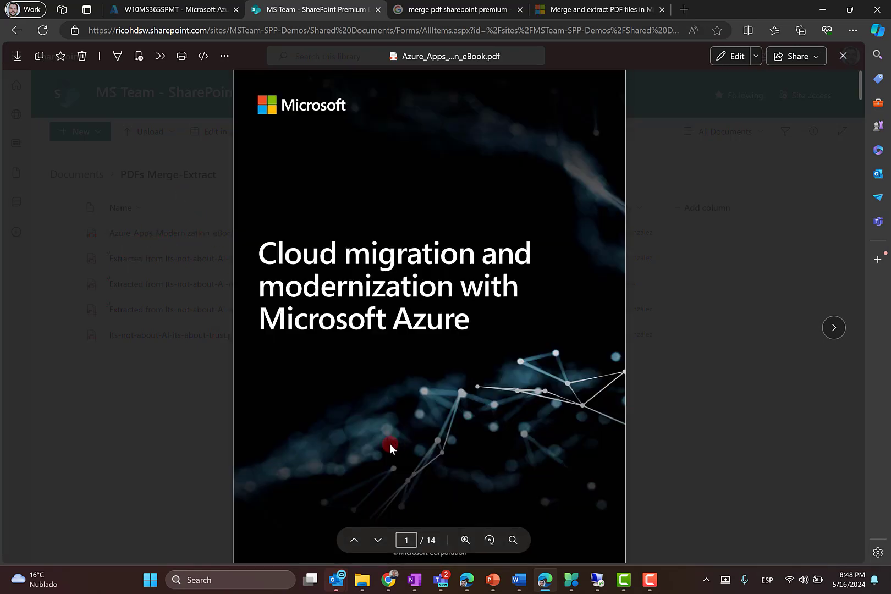
pyautogui.moveTo(139, 56)
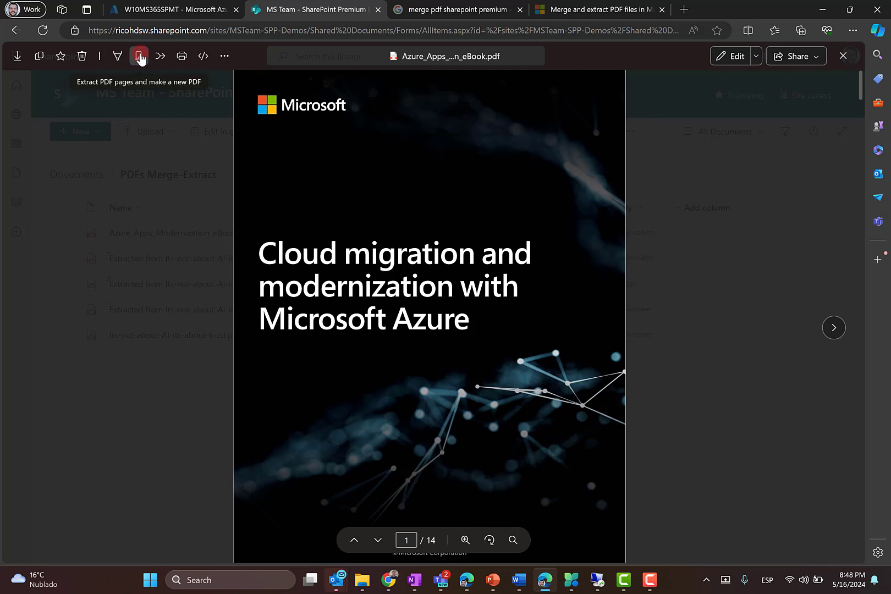
pyautogui.click(138, 56)
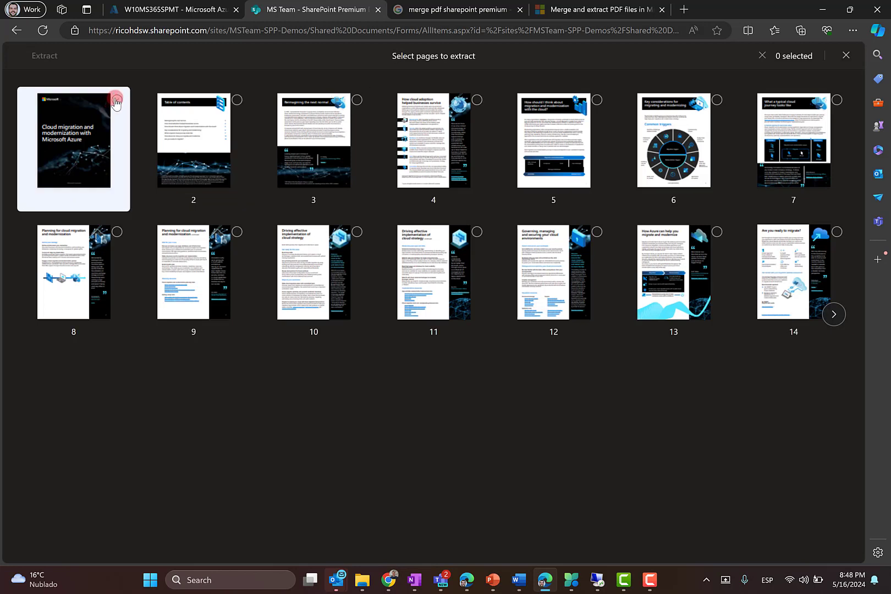
pyautogui.click(237, 99)
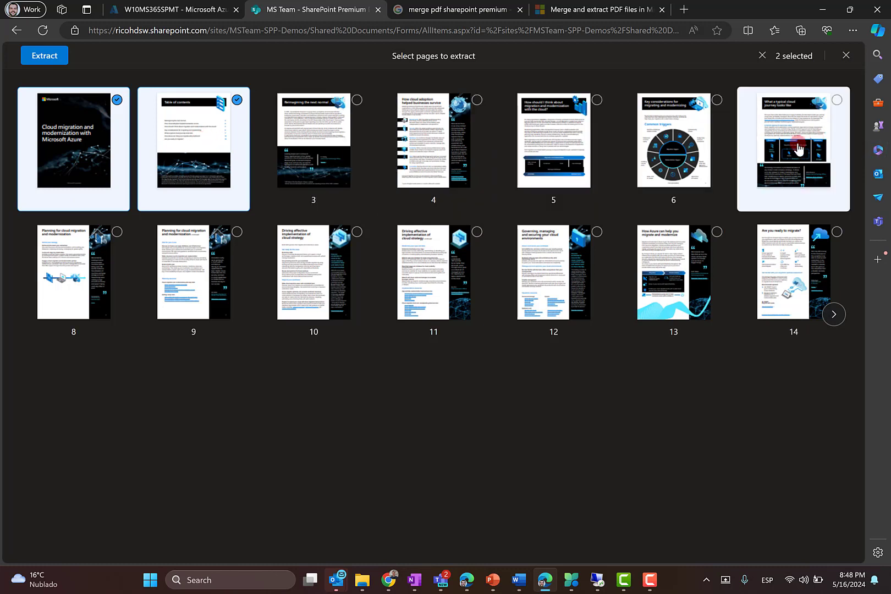
pyautogui.click(44, 55)
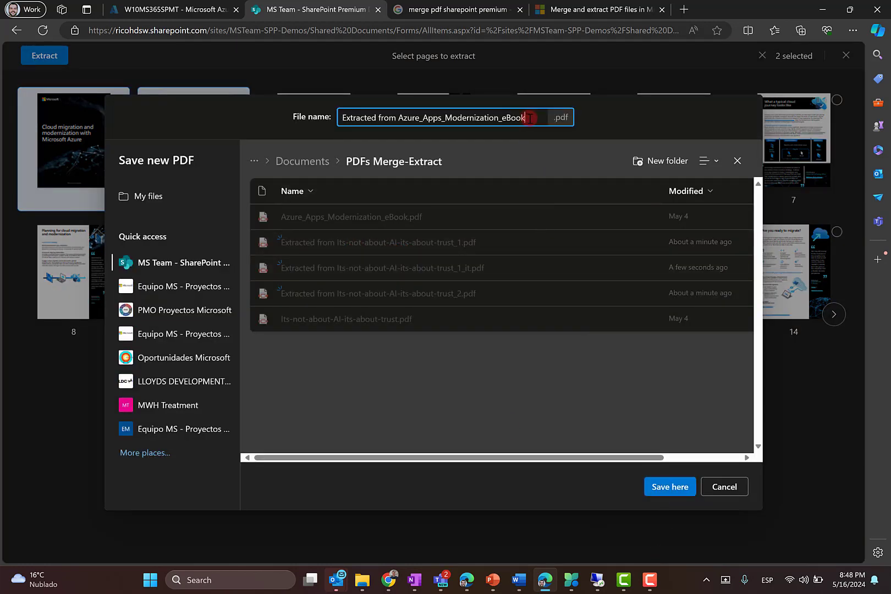
# Step: Name the extract Extracted from Azure_Apps_Modernization_eBook_1 and save it, which fails with 'Couldn't extract'
pyautogui.write('_1')
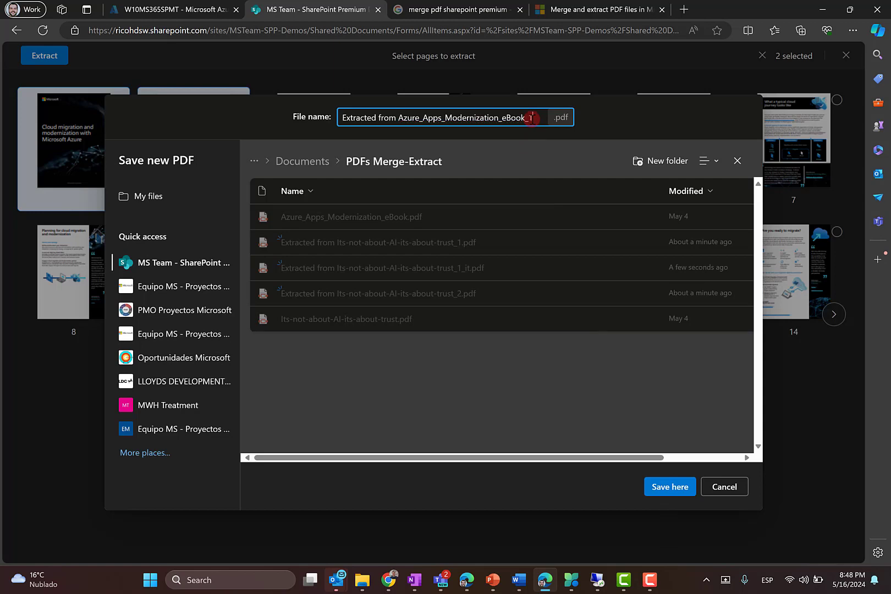
pyautogui.click(669, 487)
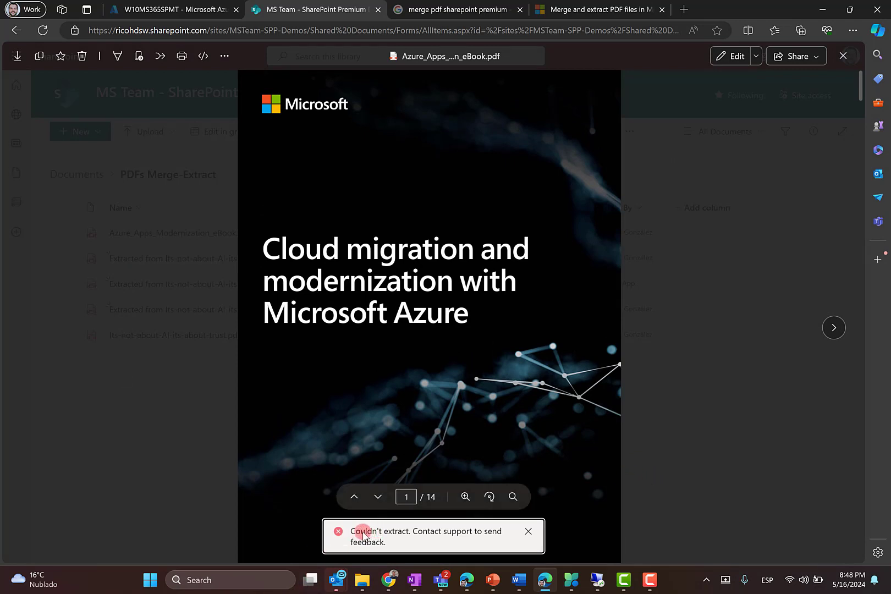
pyautogui.moveTo(388, 524)
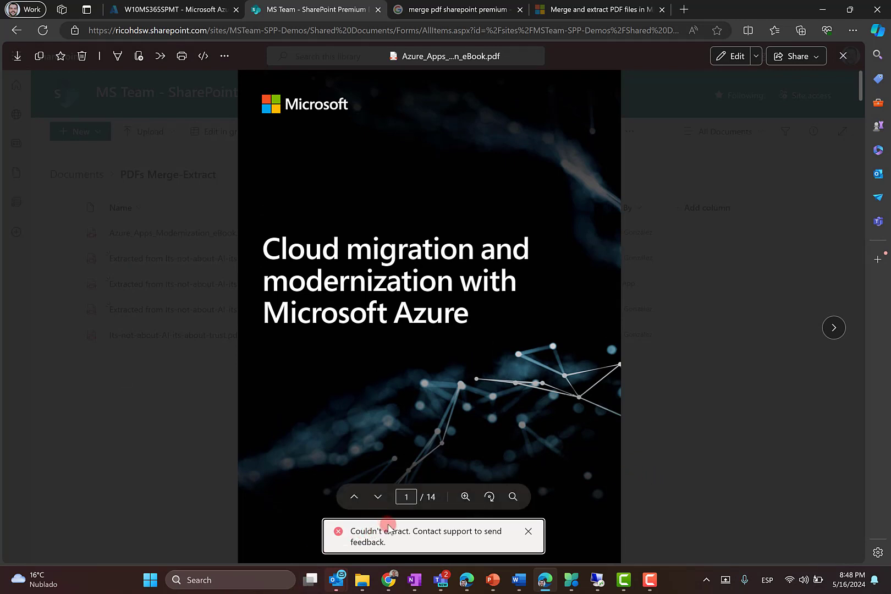
pyautogui.moveTo(383, 535)
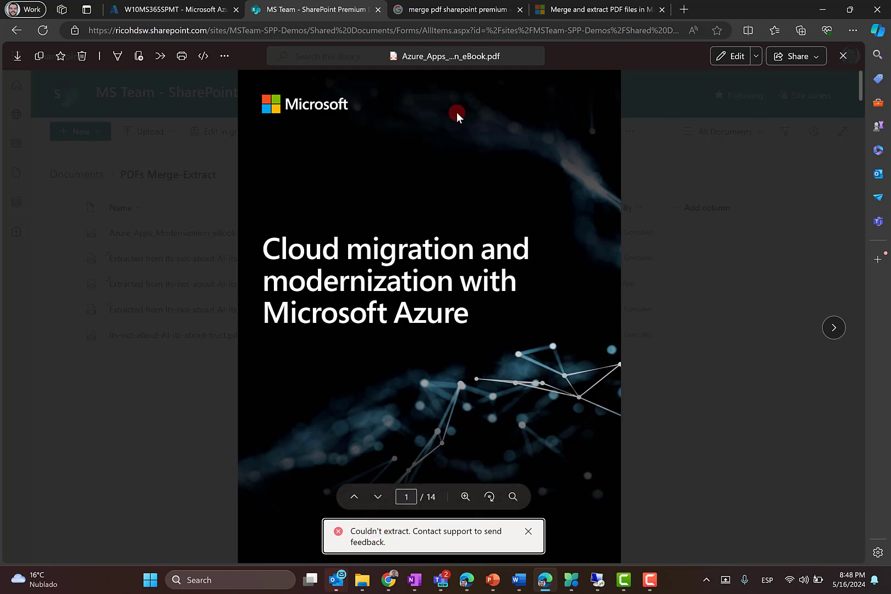
pyautogui.moveTo(427, 132)
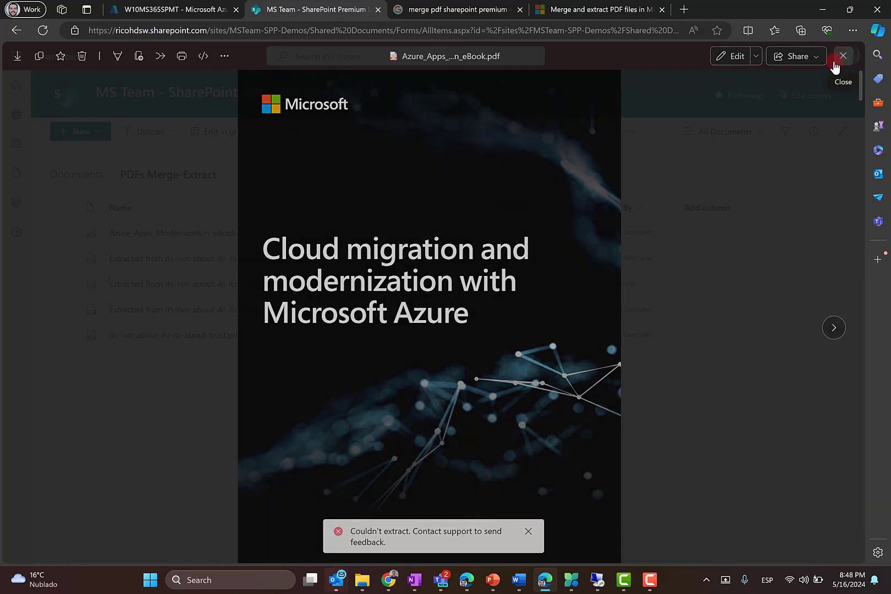
# Step: Close the Azure eBook preview and return to the five-file library list
pyautogui.click(843, 56)
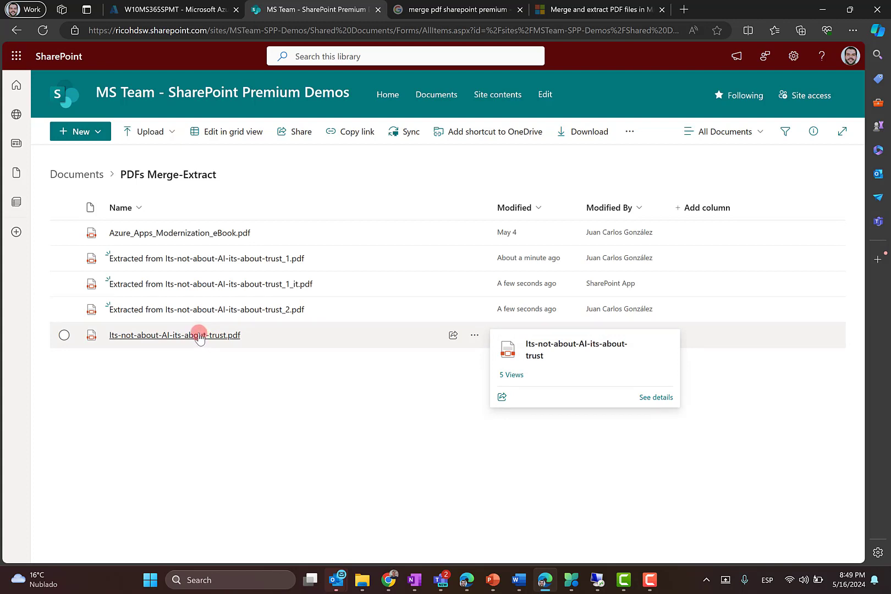
# Step: Preview the four-page _1_it extract and start merging PDF pages into a new PDF
pyautogui.click(174, 334)
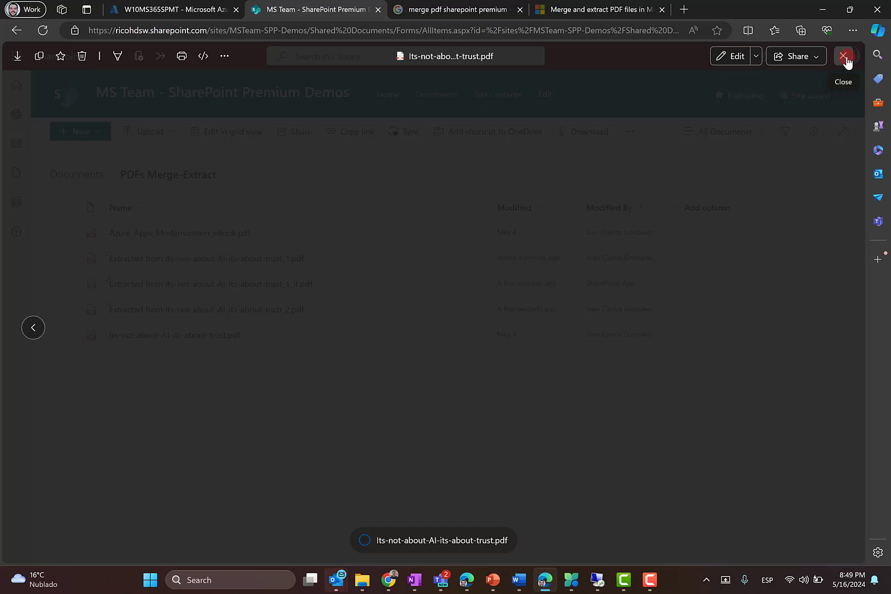
pyautogui.click(845, 56)
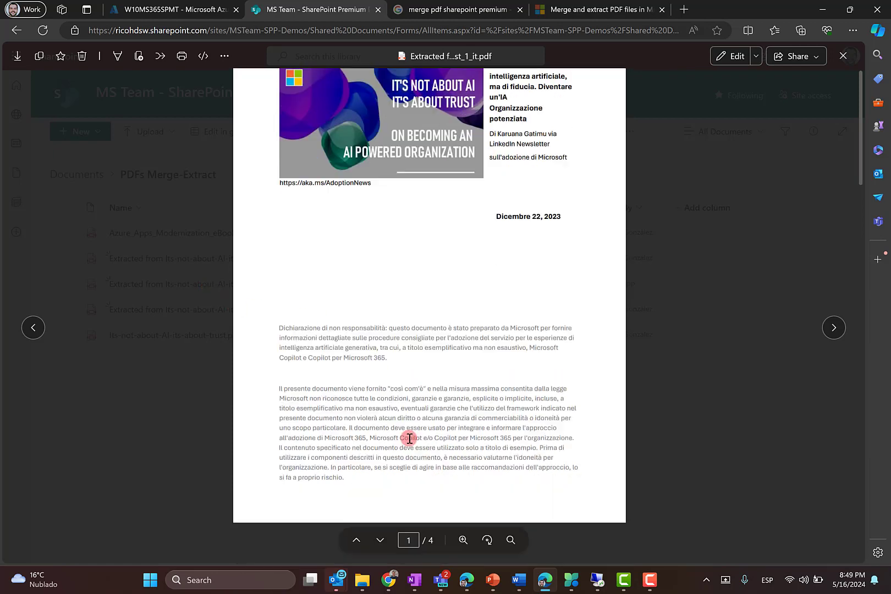
pyautogui.scroll(-3)
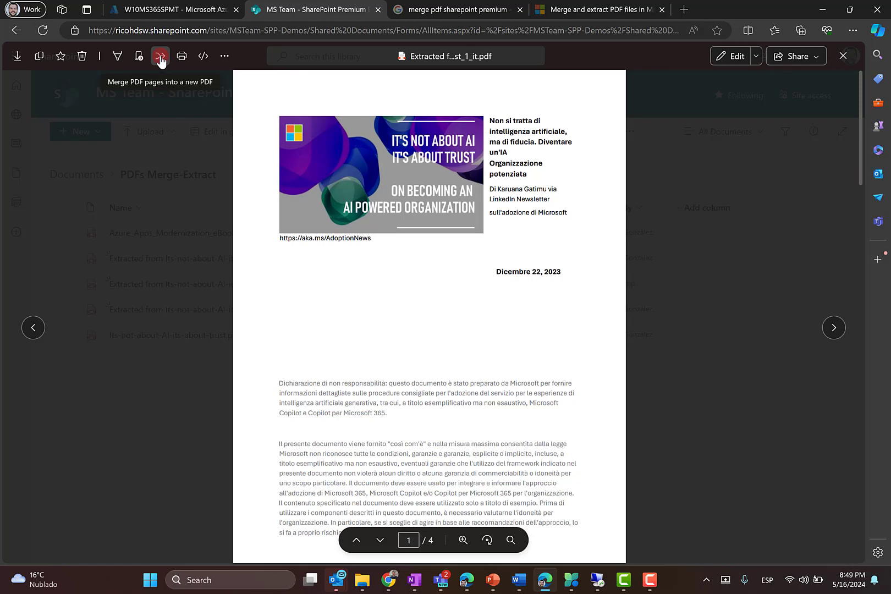
pyautogui.click(161, 56)
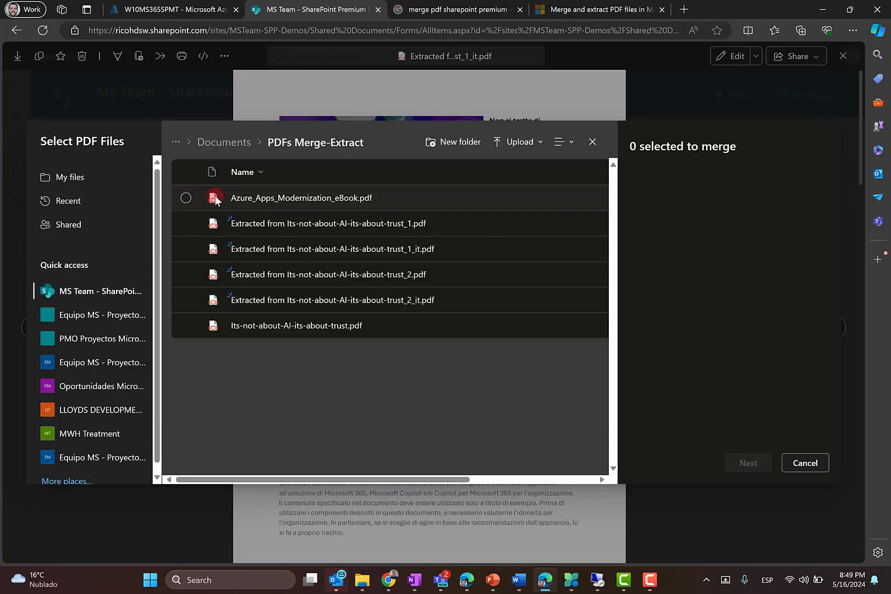
# Step: Choose Extracted…trust_1_it.pdf and Extracted…trust_2.pdf in original order and proceed to saving
pyautogui.click(186, 248)
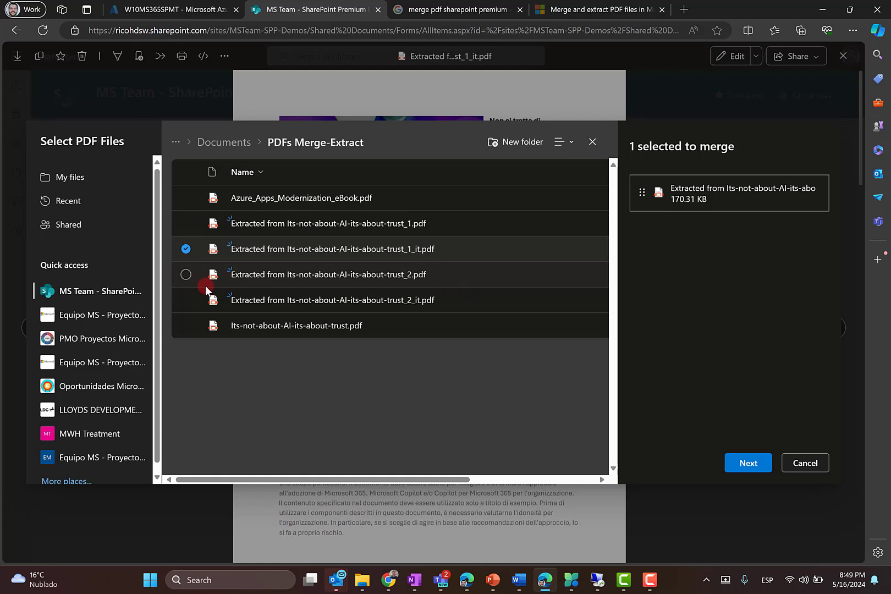
pyautogui.click(185, 275)
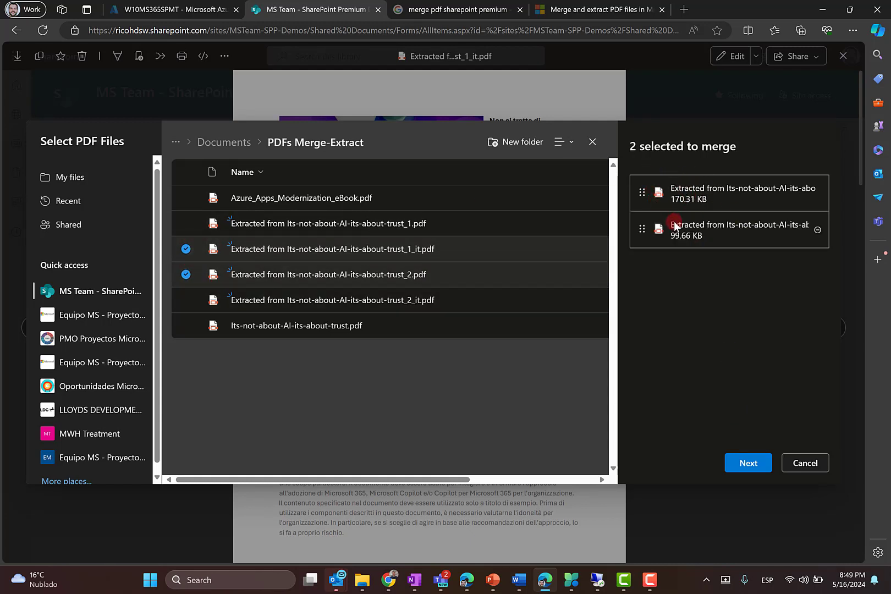
pyautogui.moveTo(676, 229); pyautogui.dragTo(677, 193)
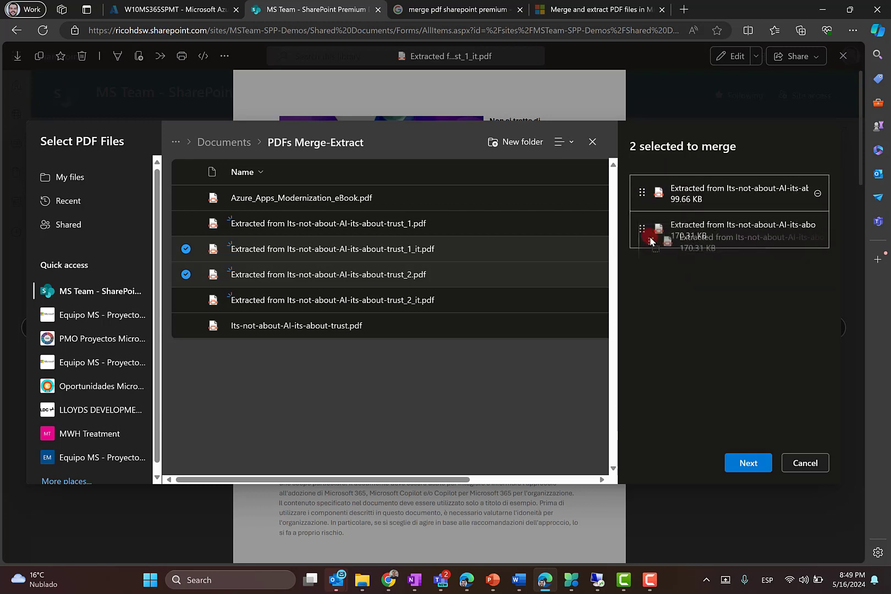
pyautogui.moveTo(657, 234); pyautogui.dragTo(642, 188)
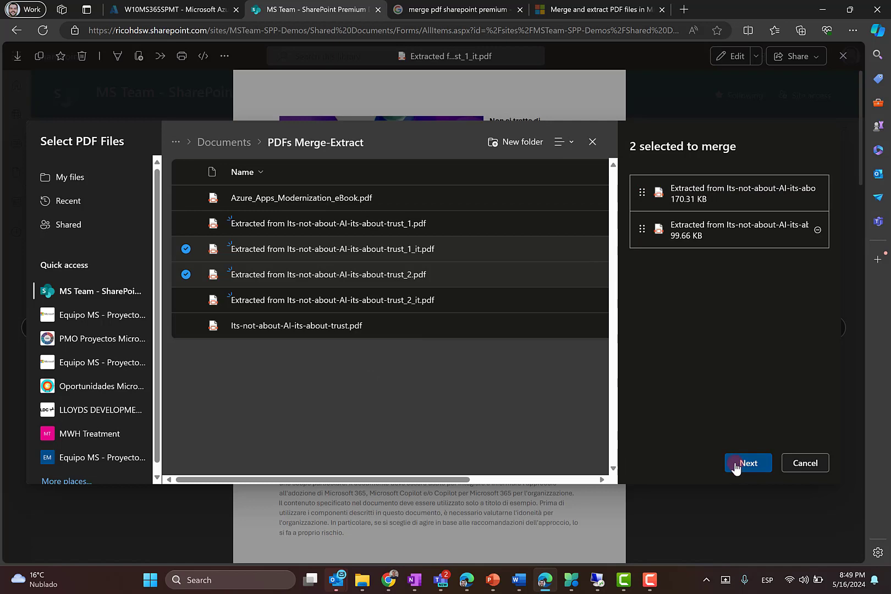
pyautogui.click(747, 464)
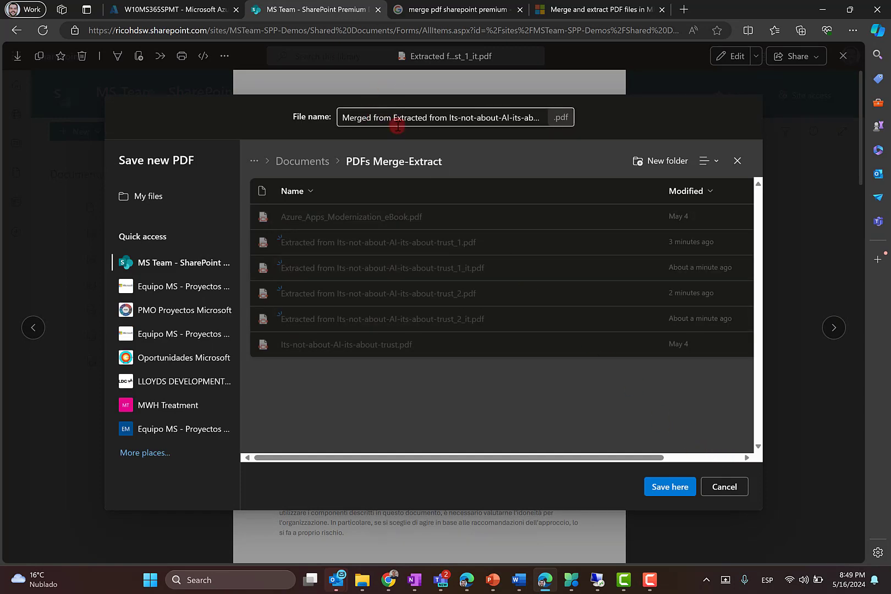
# Step: Save the merged PDF with its suggested 'Merged from…' name and open it from the ready notice
pyautogui.click(670, 486)
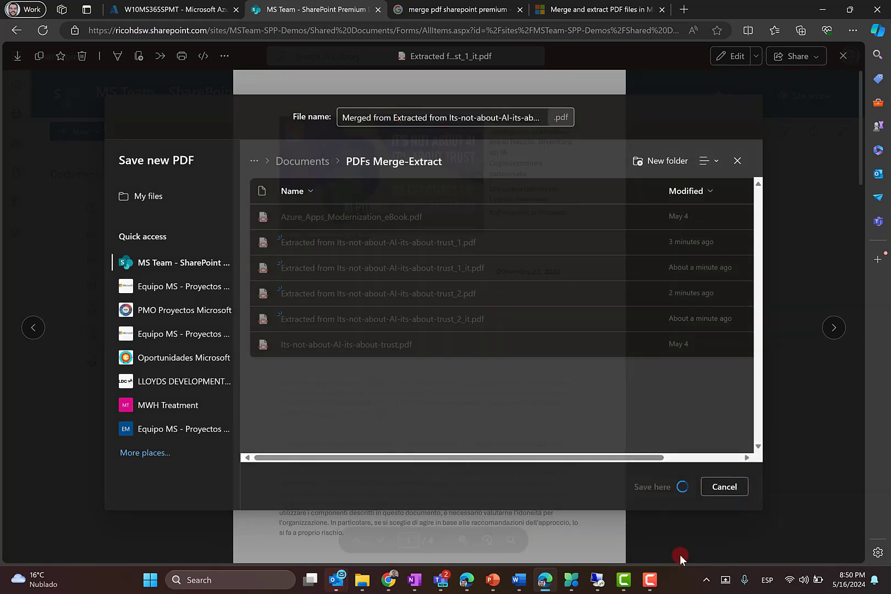
pyautogui.click(652, 486)
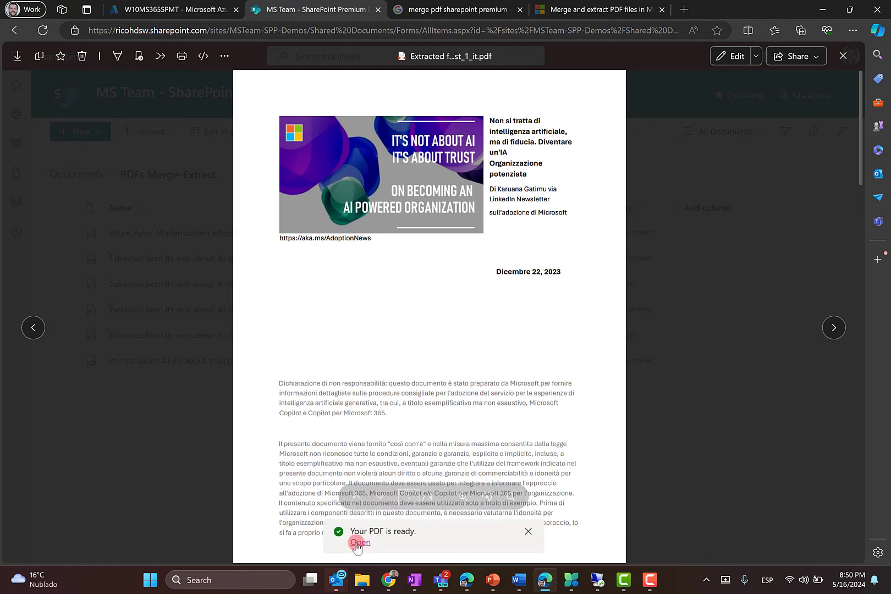
pyautogui.click(358, 543)
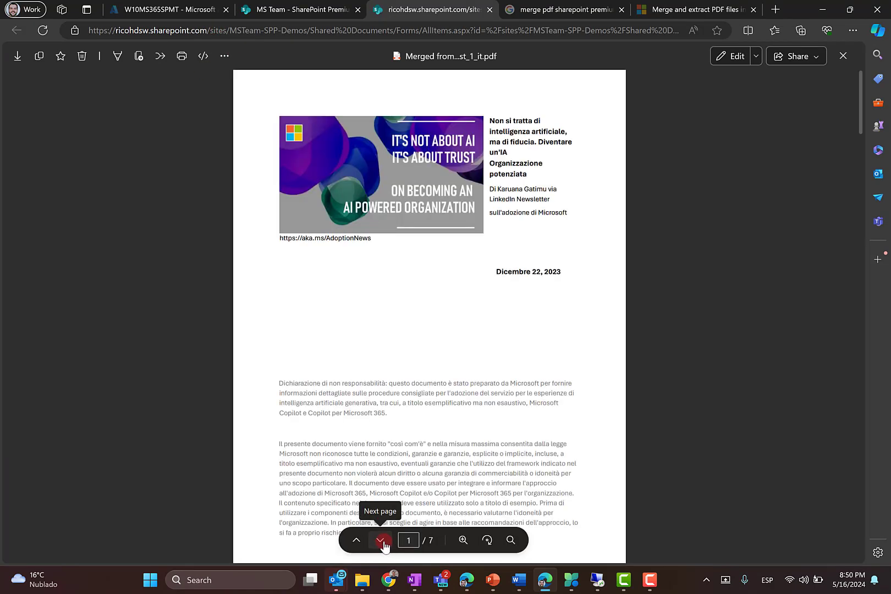
# Step: Page through the seven-page merged PDF, Italian pages followed by English ones
pyautogui.click(382, 540)
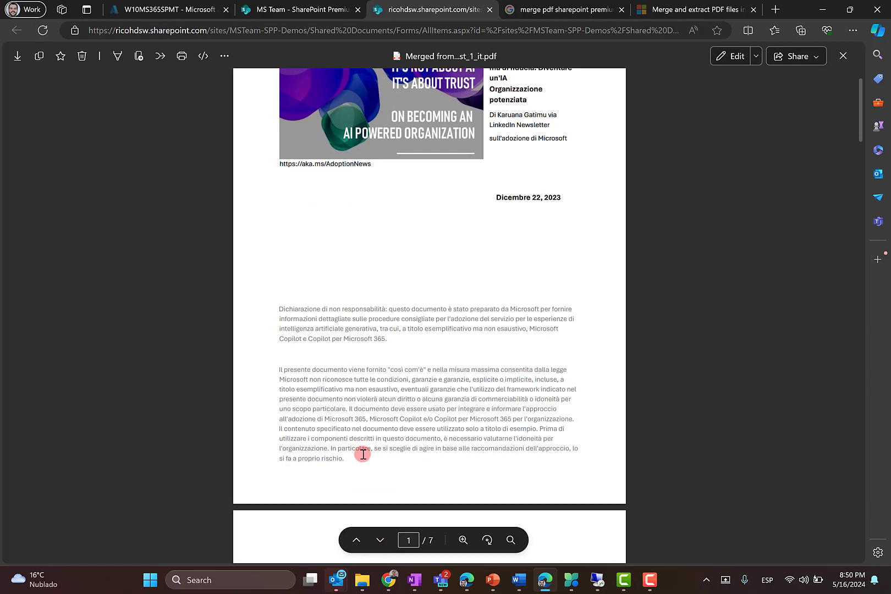
pyautogui.scroll(-3)
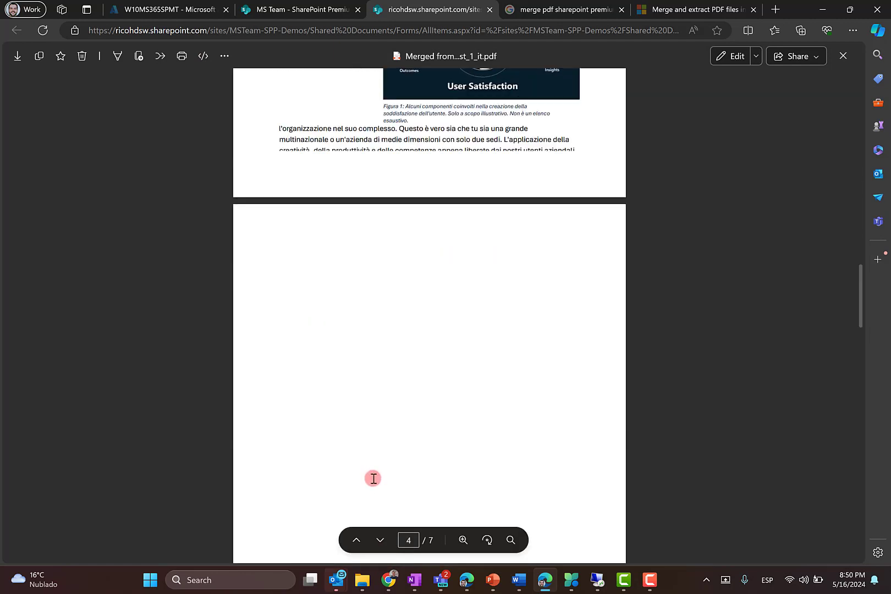
pyautogui.scroll(-3)
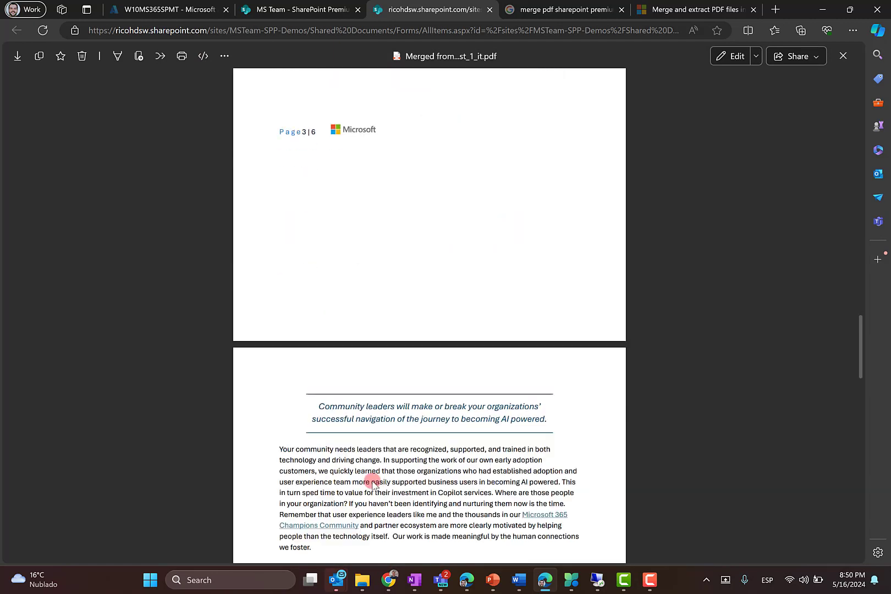
pyautogui.scroll(-3)
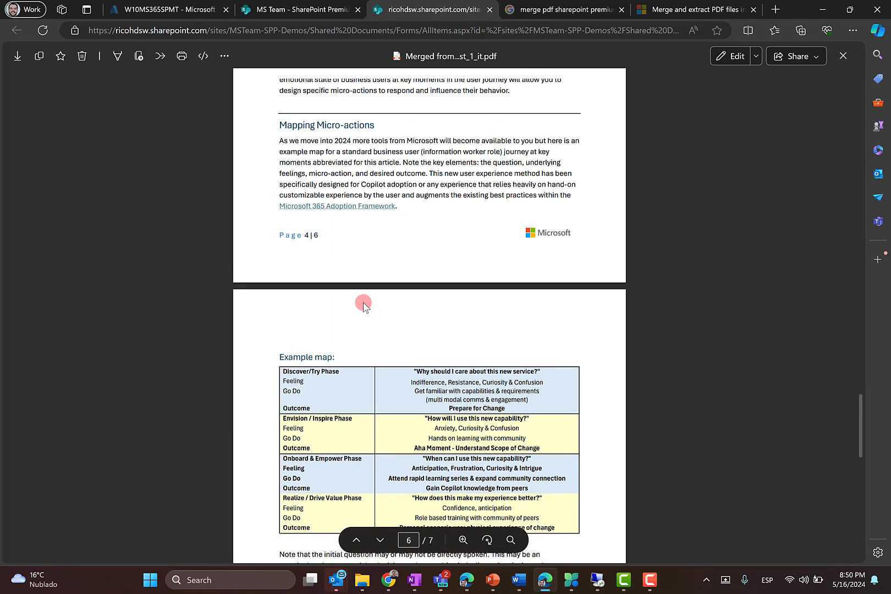
pyautogui.scroll(-3)
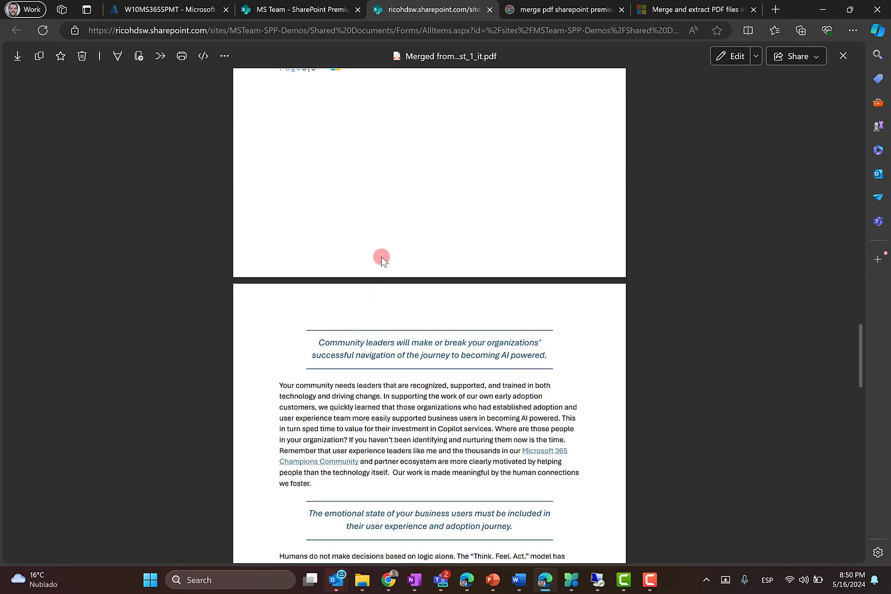